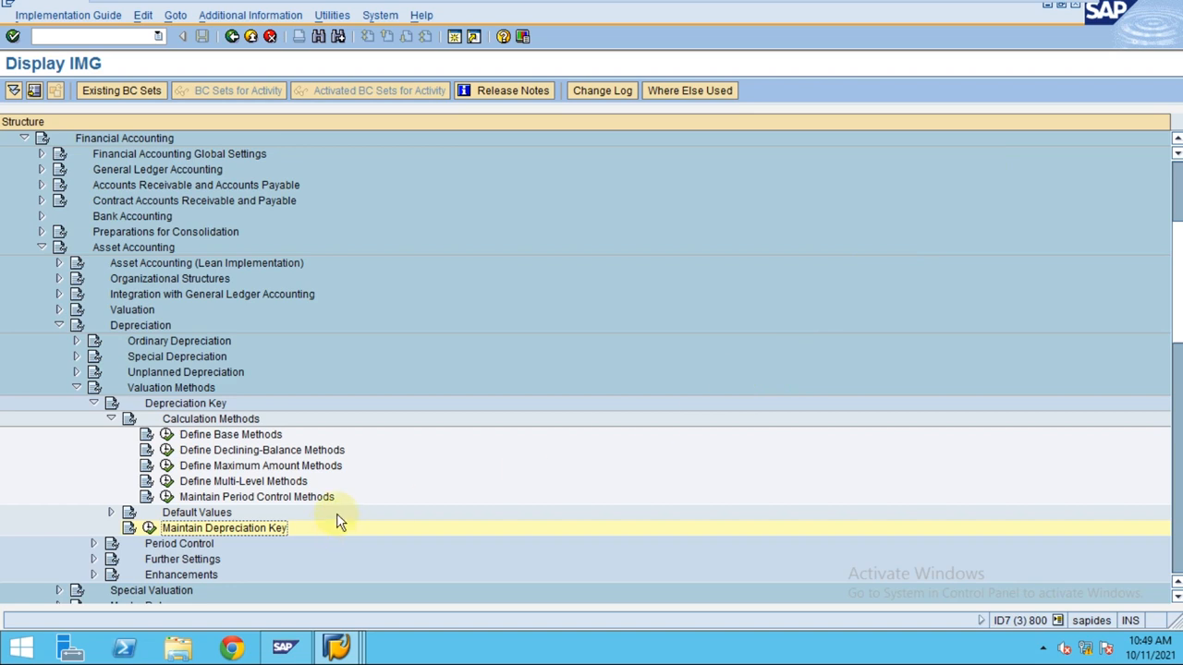
pyautogui.moveTo(416, 388)
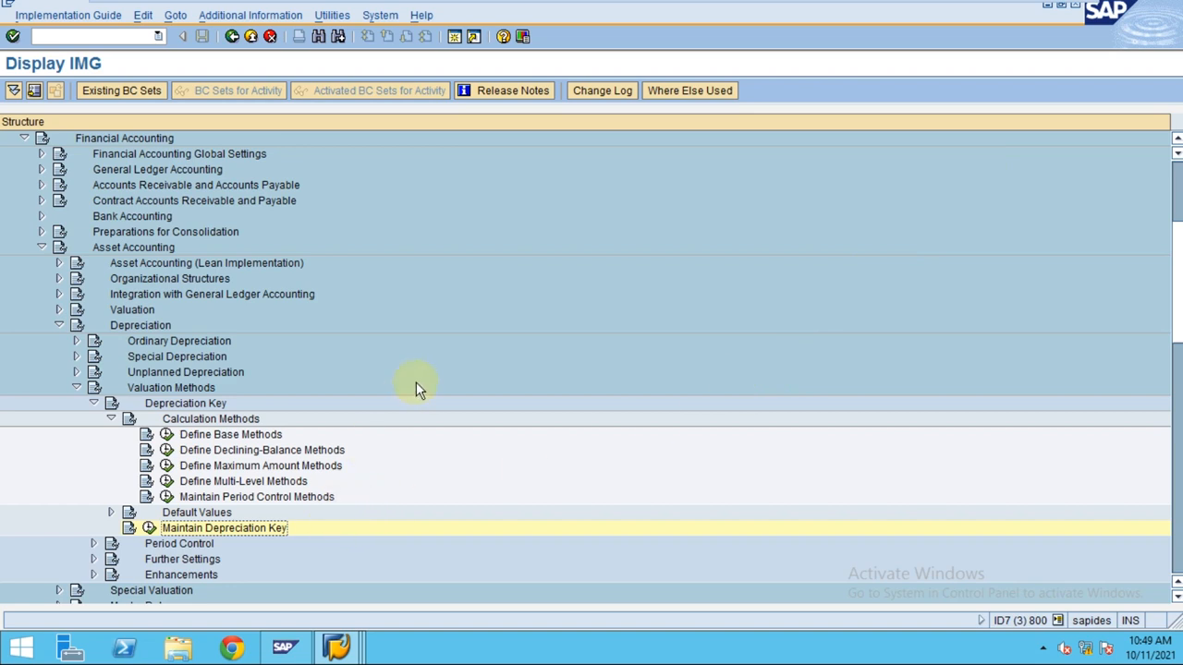
pyautogui.moveTo(419, 409)
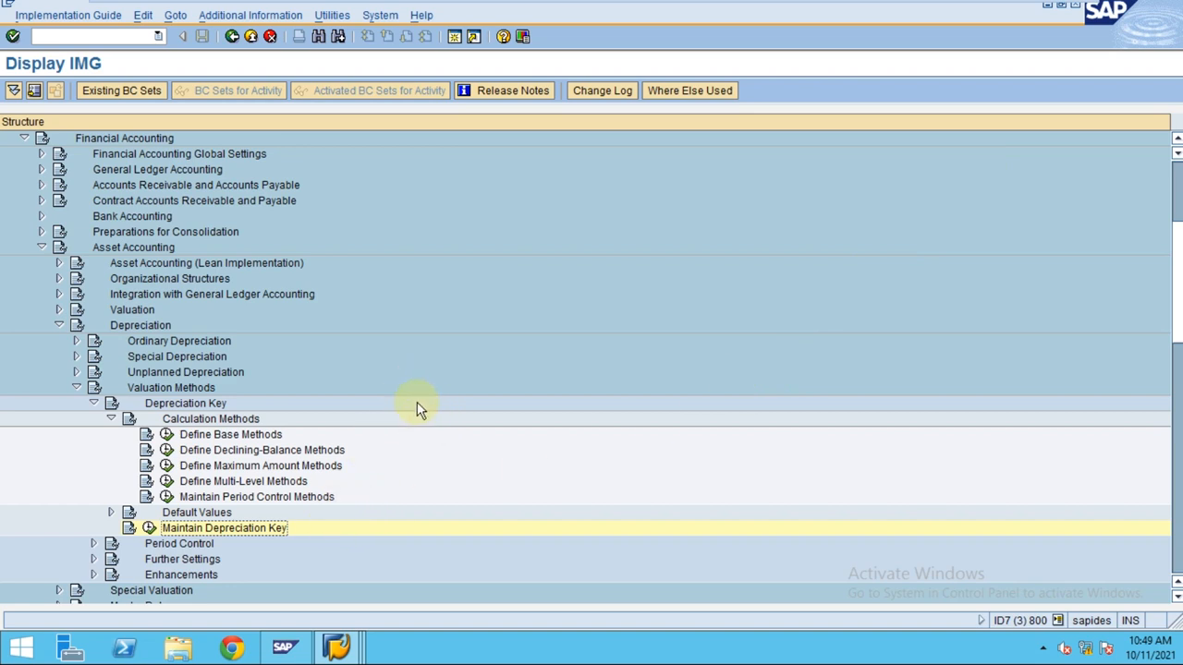
pyautogui.moveTo(328, 496)
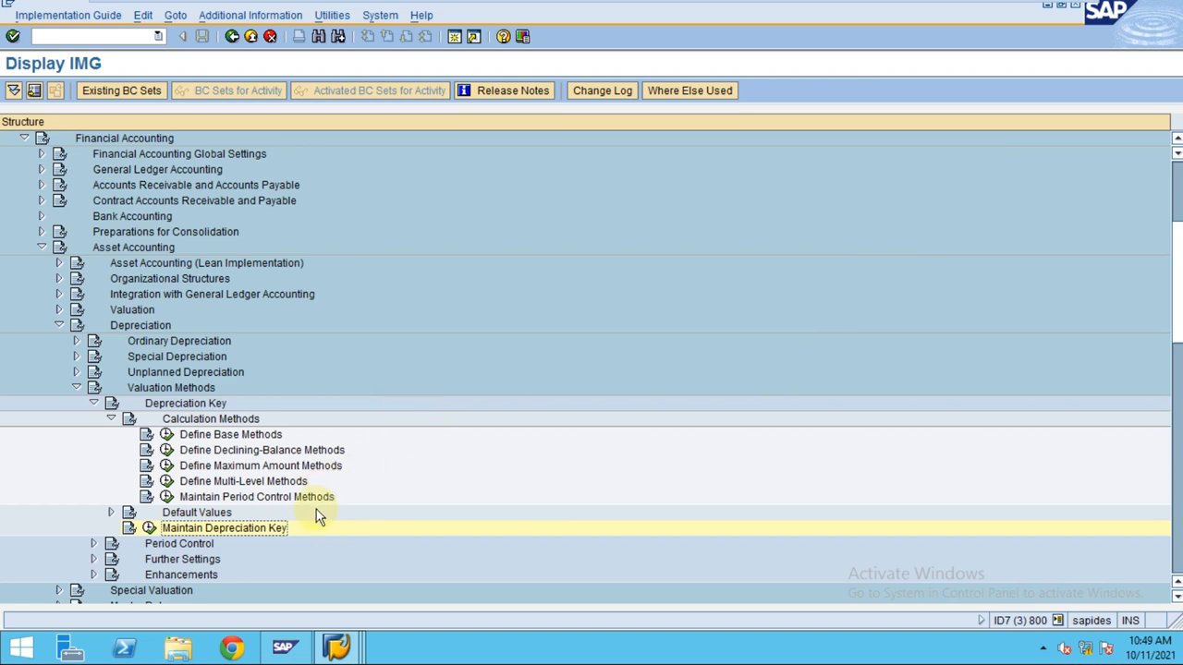
pyautogui.moveTo(134, 549)
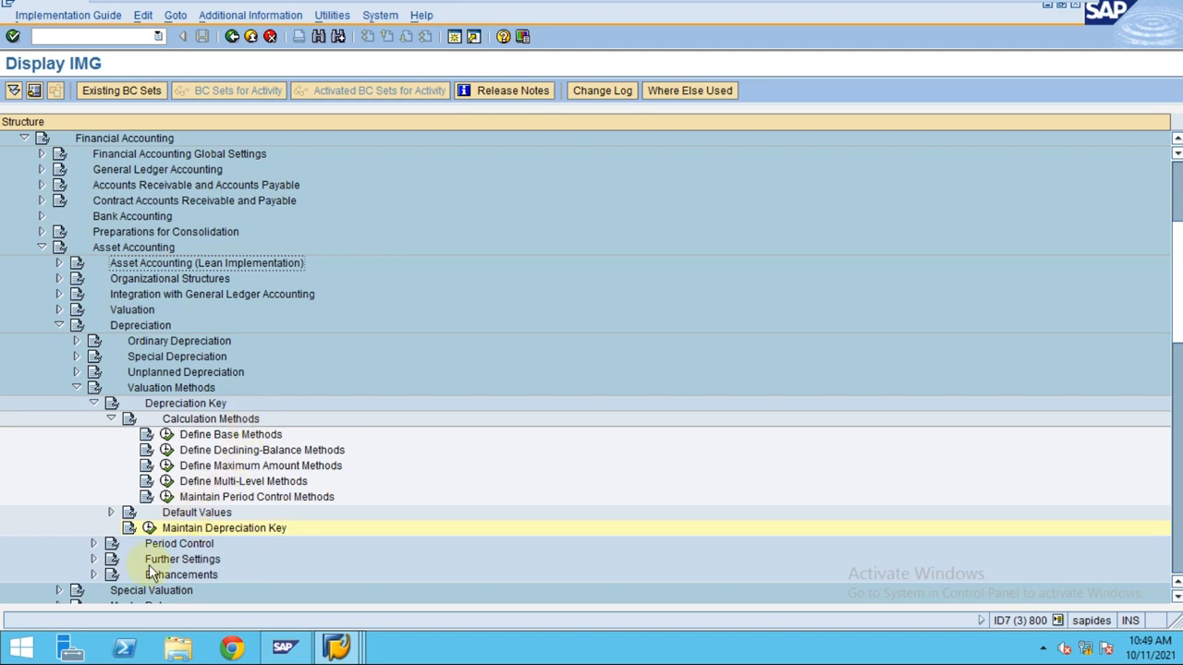
pyautogui.moveTo(148, 528)
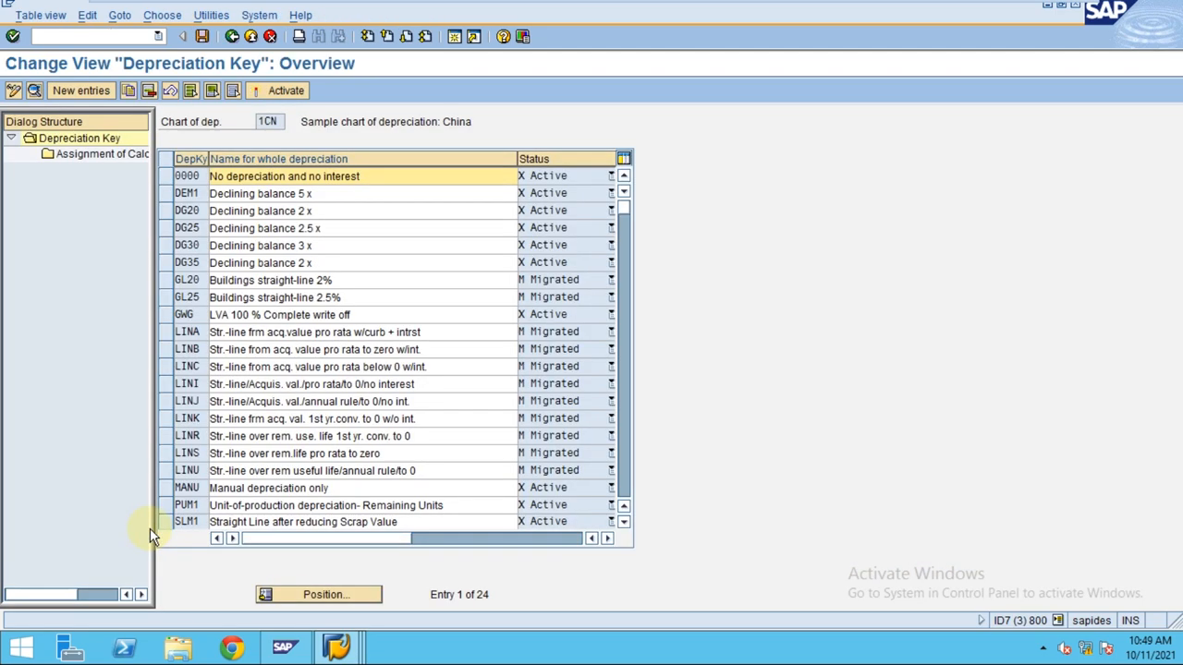
pyautogui.moveTo(164, 372)
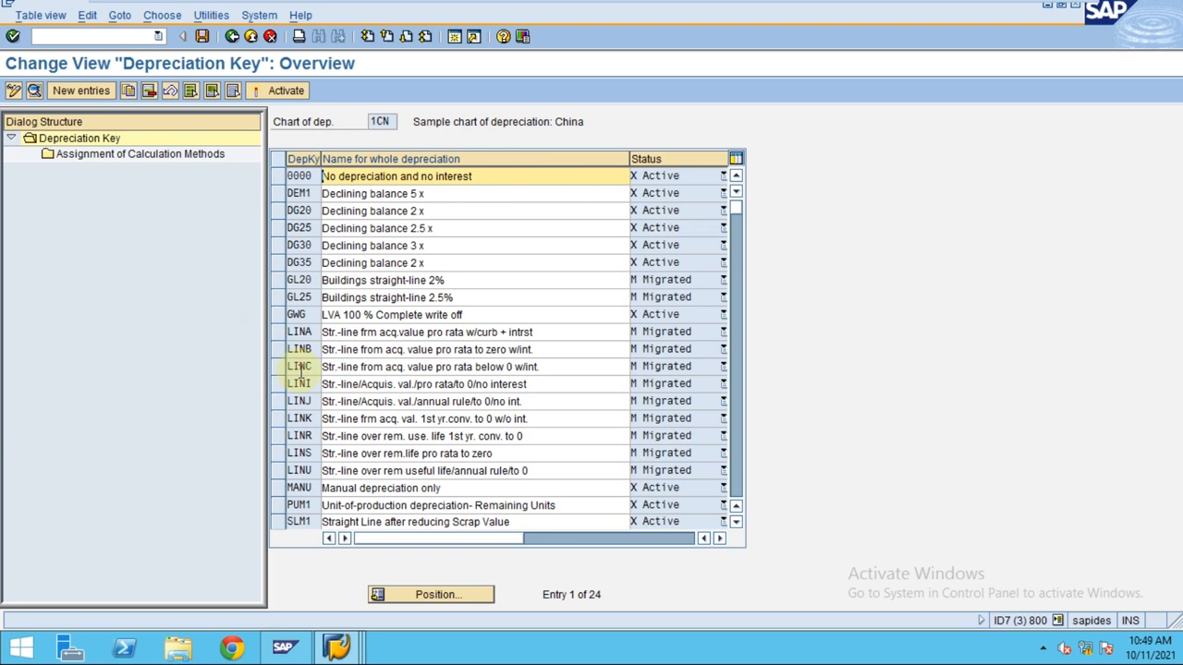
pyautogui.moveTo(616, 255)
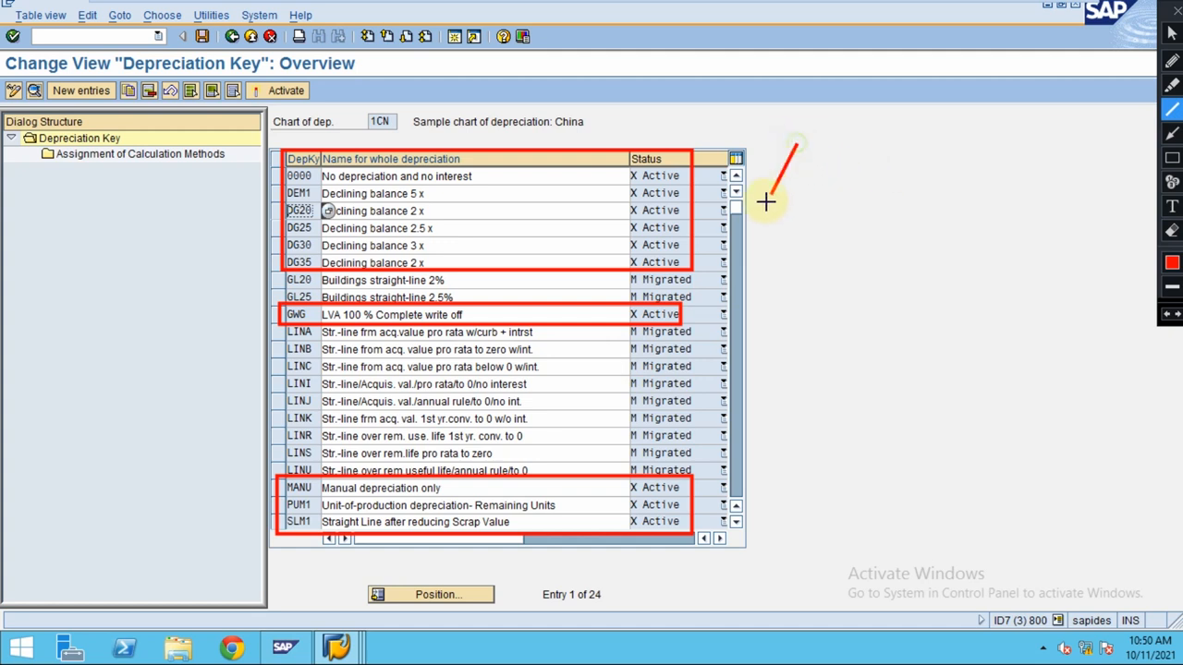
pyautogui.moveTo(853, 280)
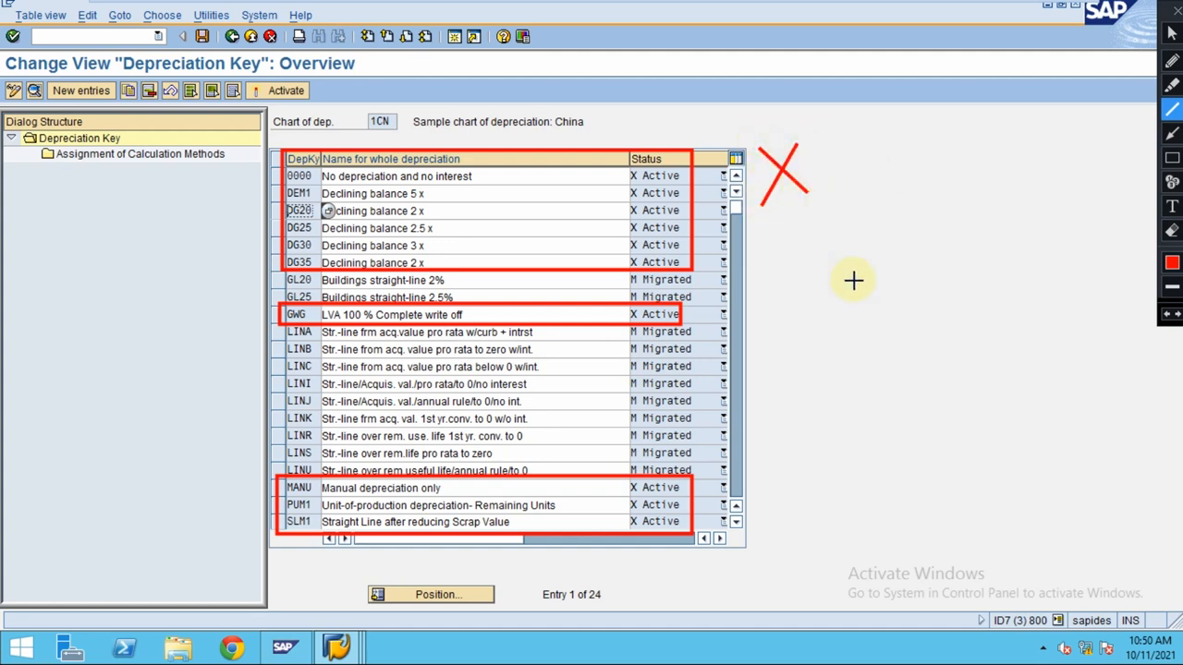
pyautogui.moveTo(788, 267)
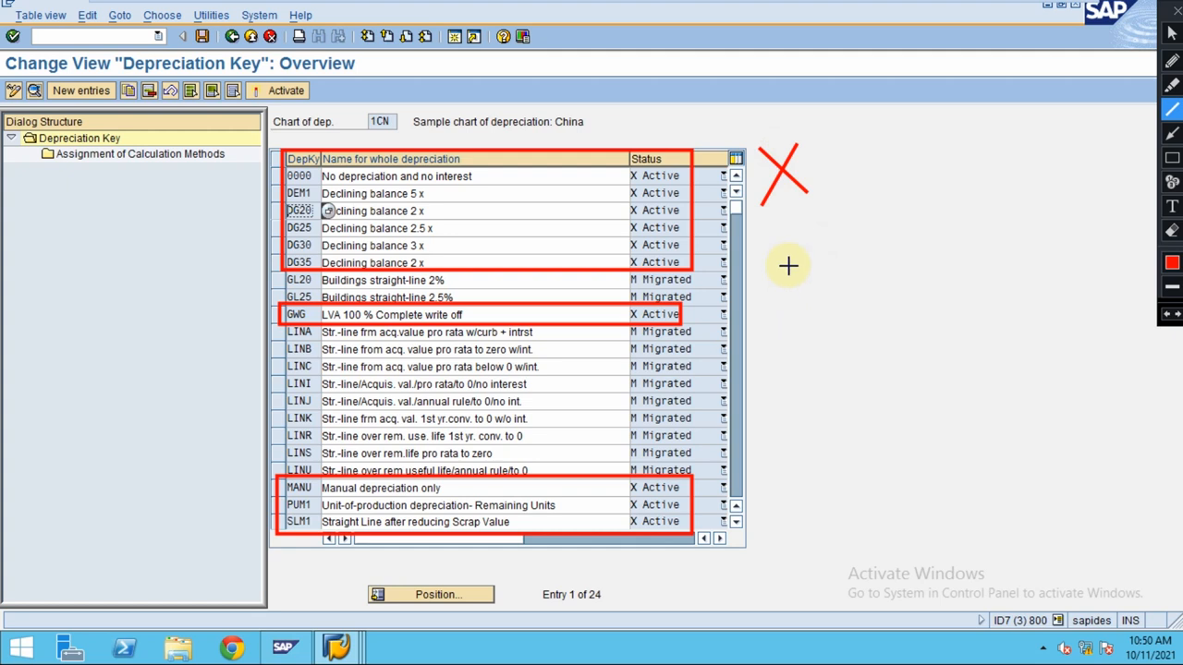
pyautogui.moveTo(578, 270)
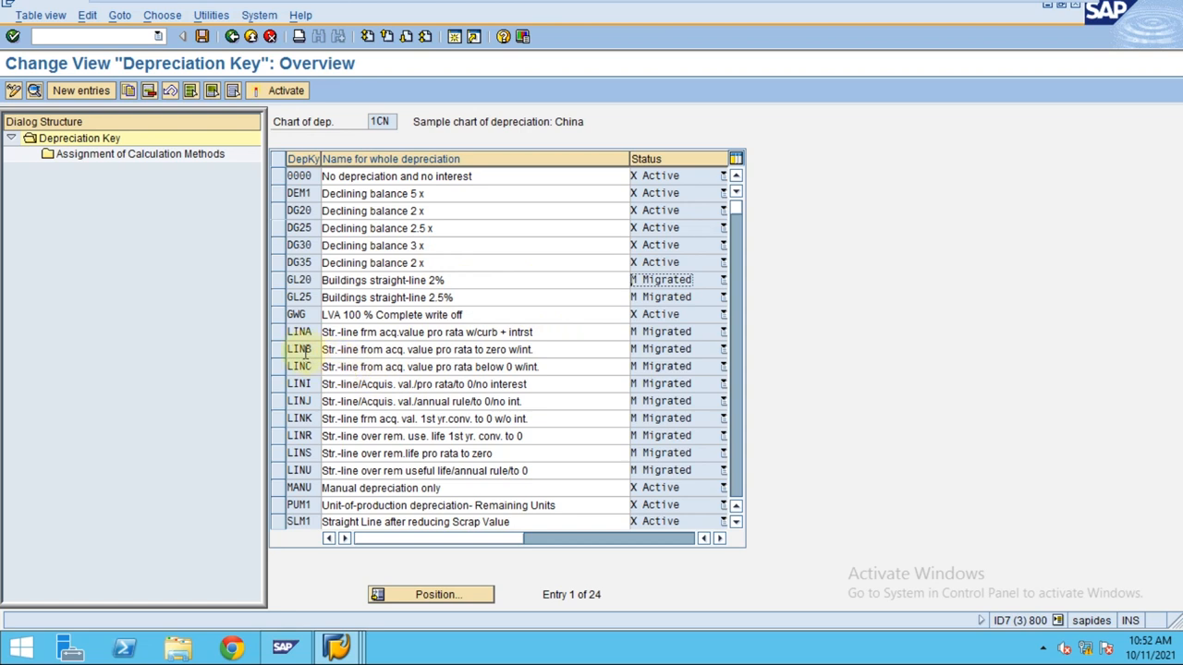
# Copy LINA to new key SUM2 'Sum-of-Digits Method' and acknowledge the dependent entries notice
pyautogui.click(278, 331)
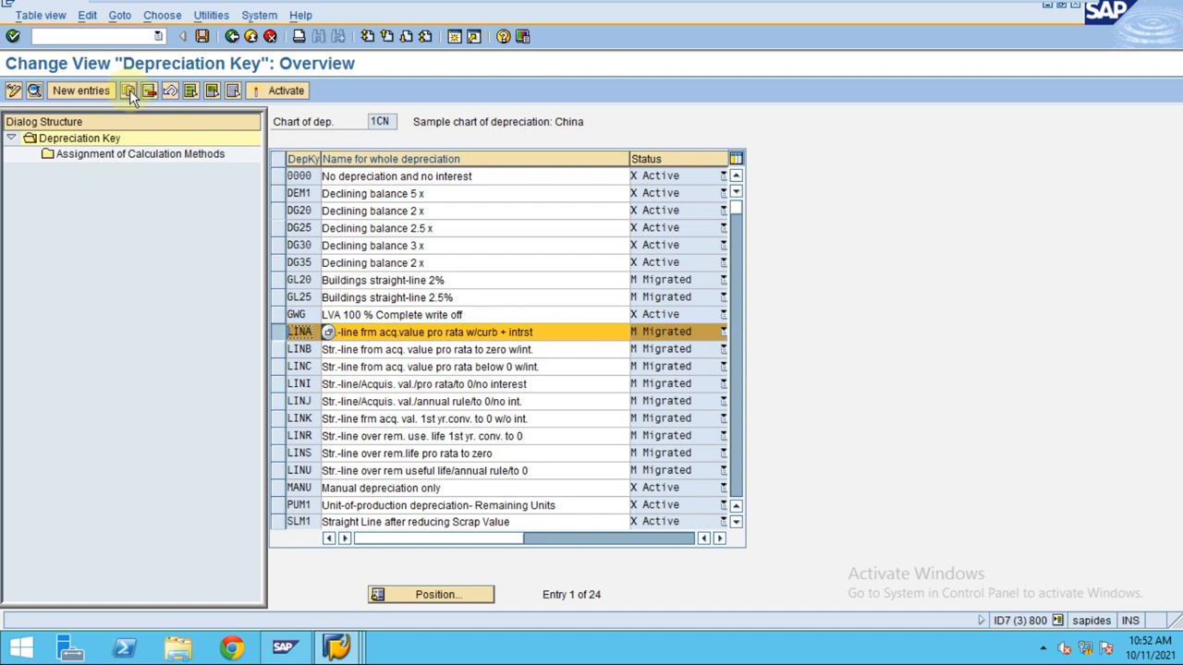
pyautogui.click(129, 89)
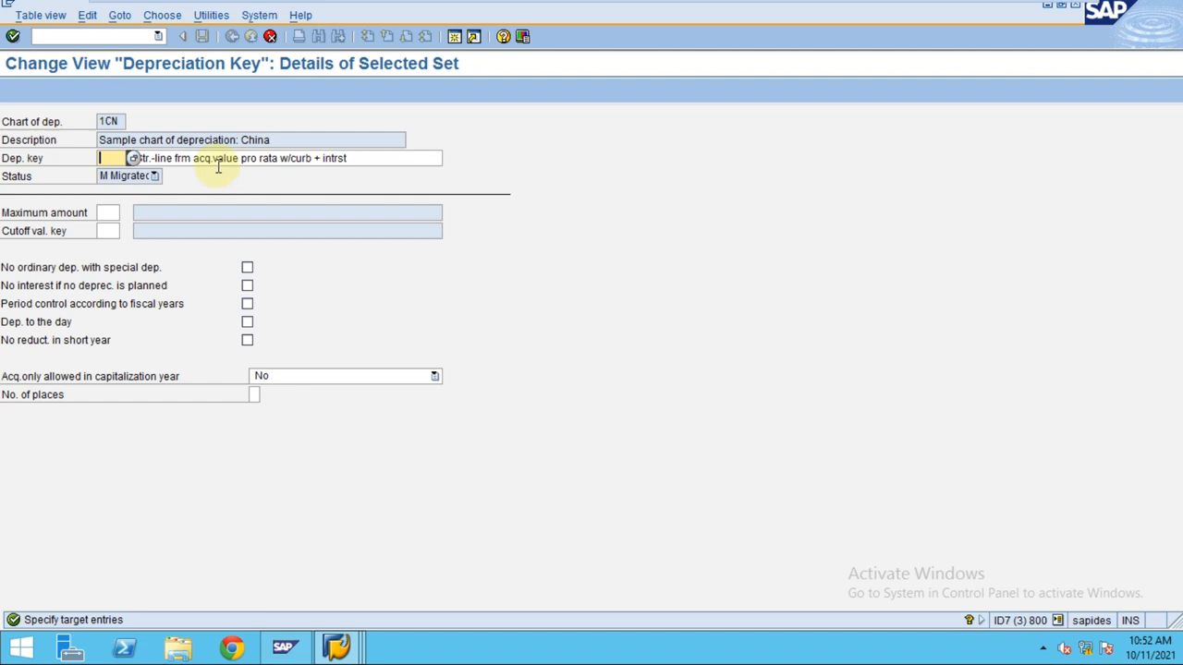
pyautogui.write('SUM2')
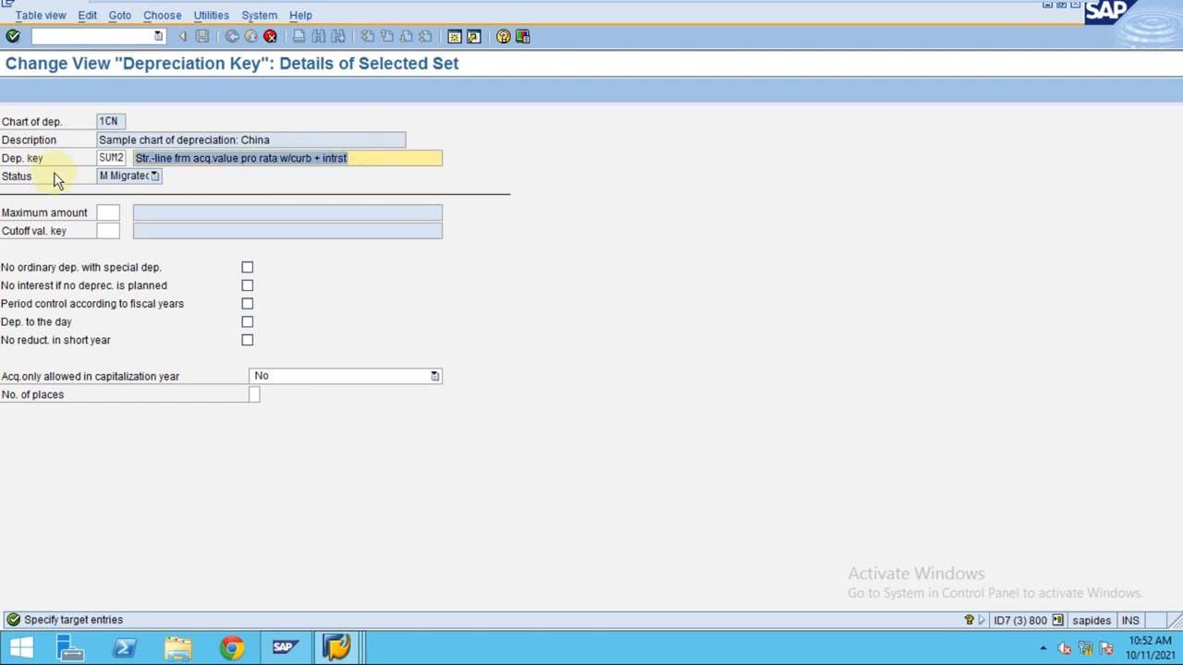
pyautogui.write('Sumo')
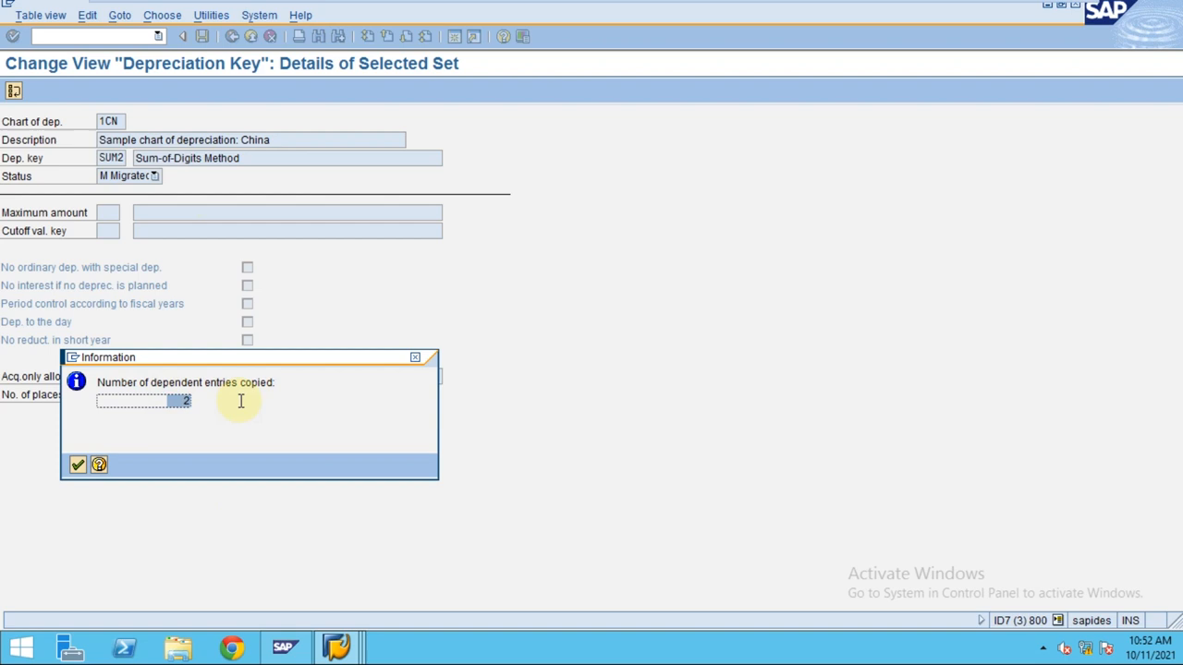
pyautogui.moveTo(130, 432)
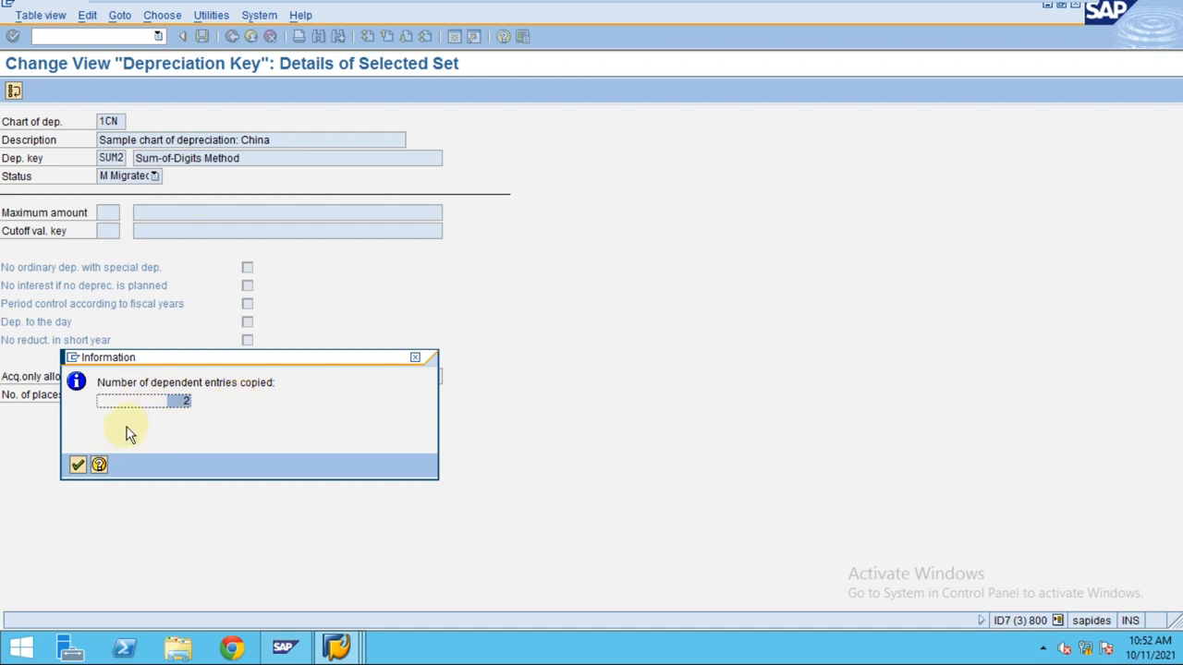
pyautogui.click(78, 465)
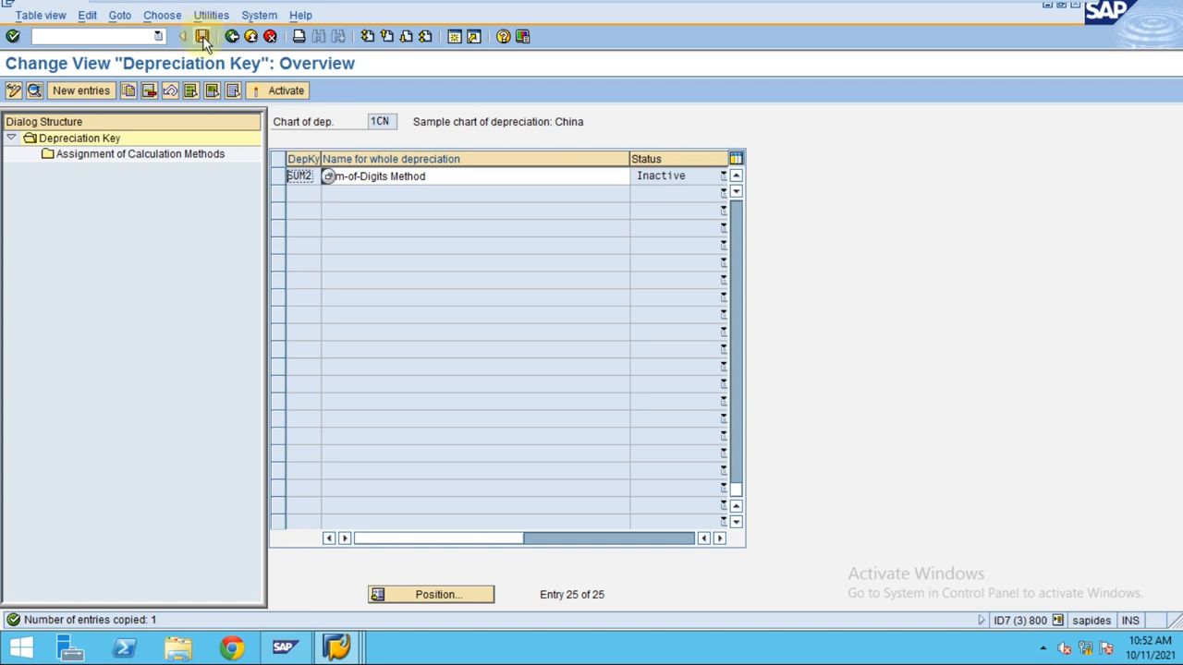
# Save SUM2 under a customizing request and display its calculation method assignments
pyautogui.click(202, 36)
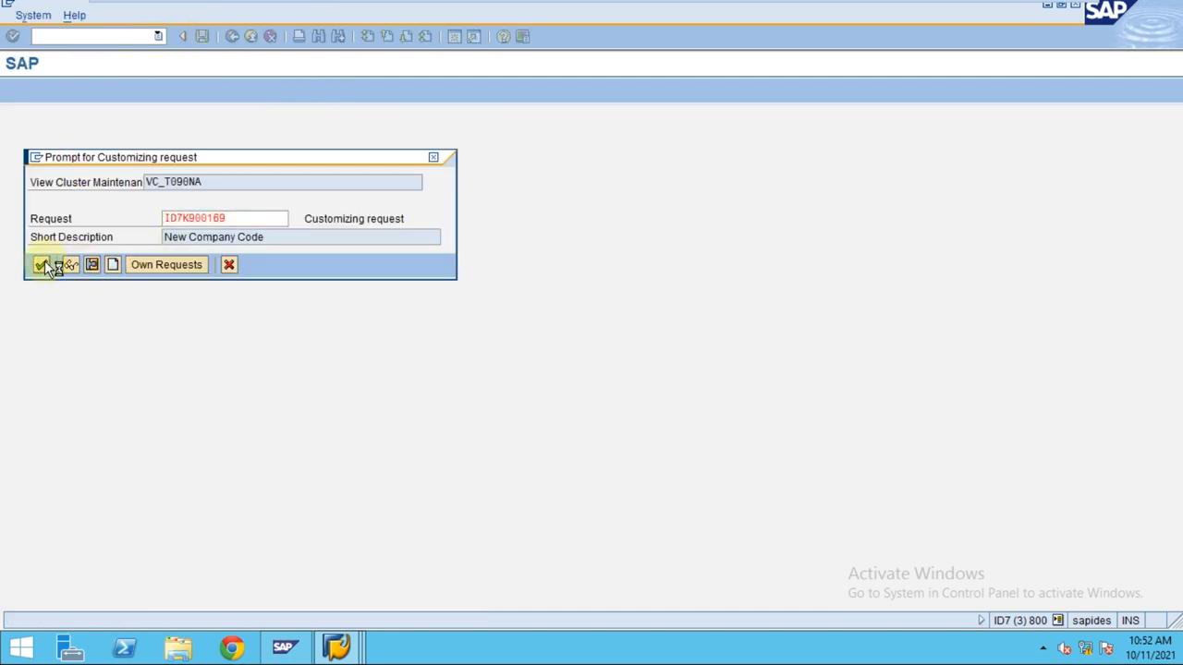
pyautogui.click(45, 264)
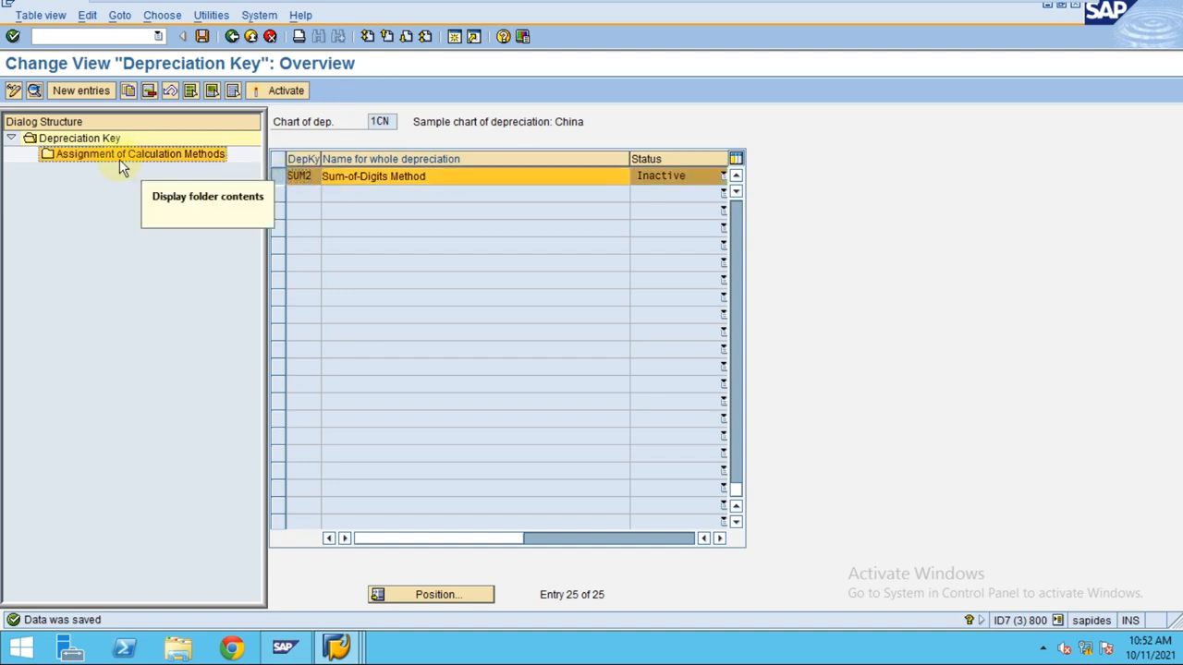
pyautogui.doubleClick(139, 153)
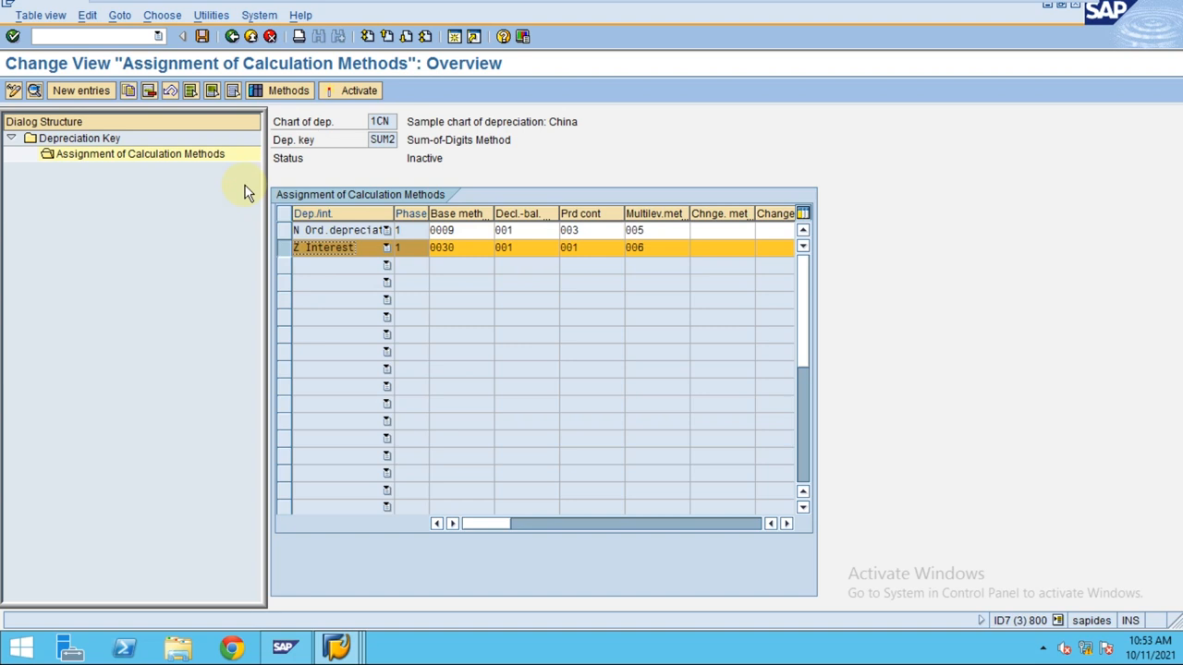
# Delete SUM2's interest assignment row, save, and dismiss the depreciation key messages
pyautogui.click(150, 90)
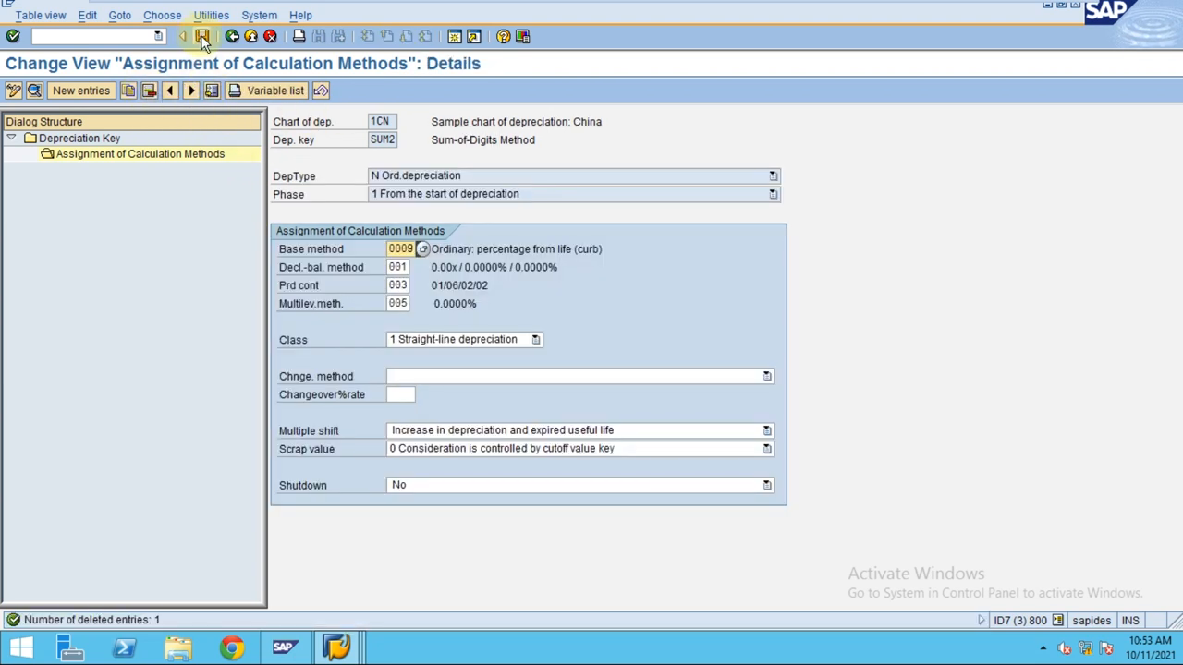
pyautogui.click(202, 36)
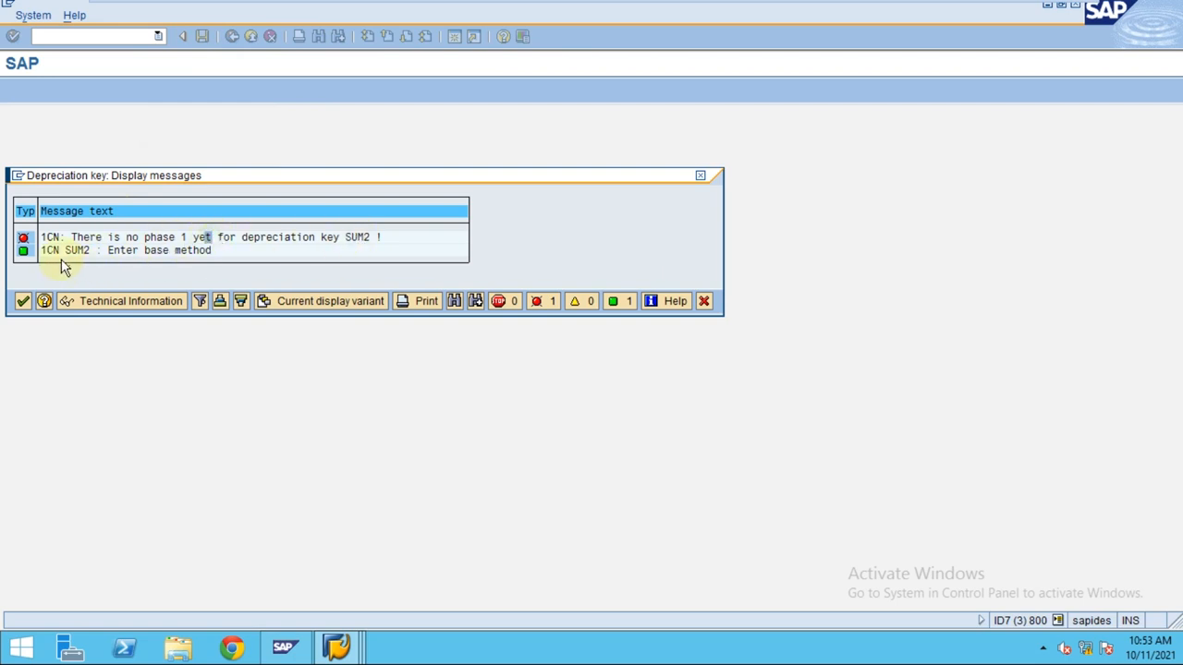
pyautogui.moveTo(97, 301)
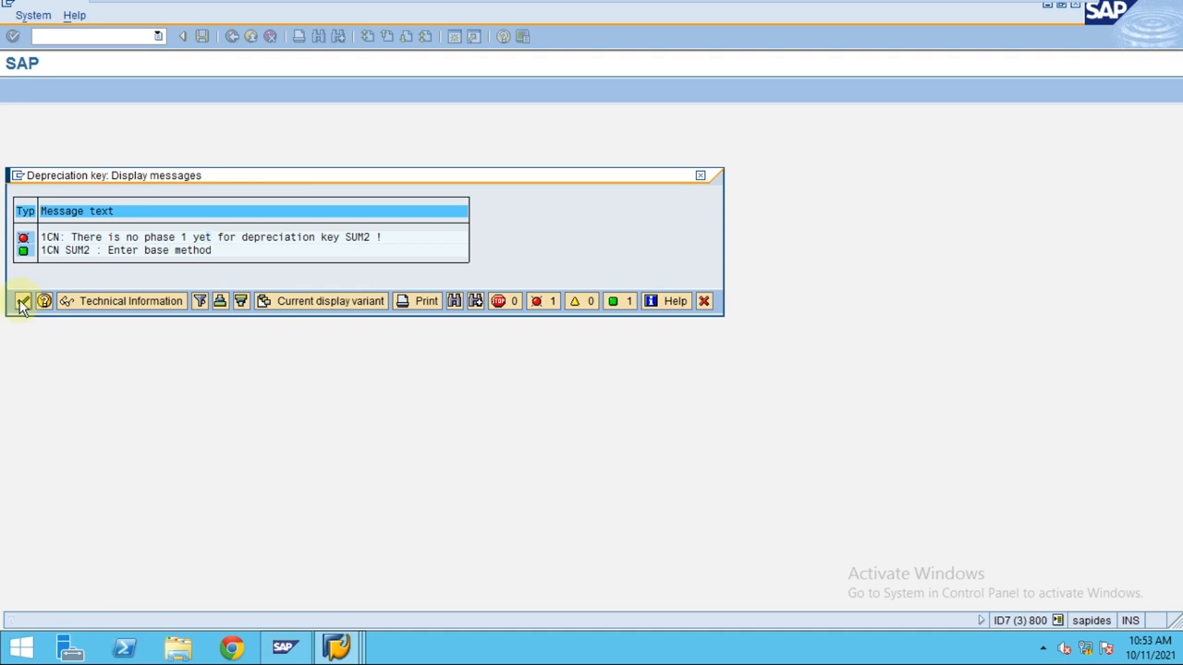
pyautogui.click(23, 300)
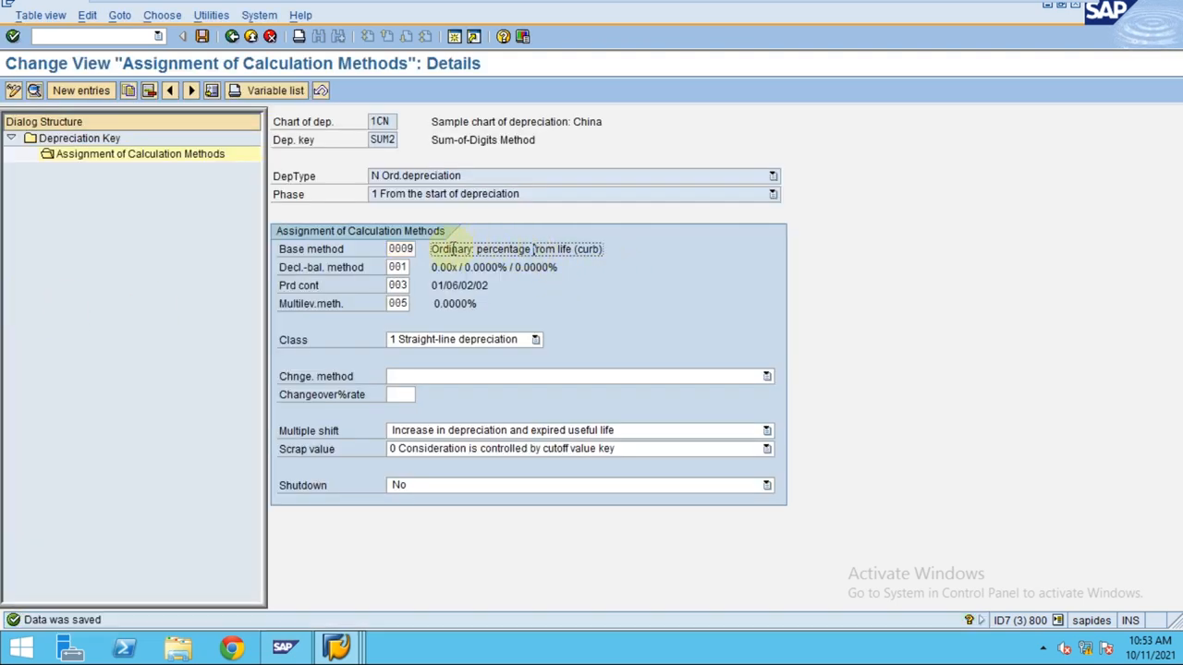
# Set the ordinary depreciation base method to 0034 Sum-of-the-Years-Digits
pyautogui.click(400, 249)
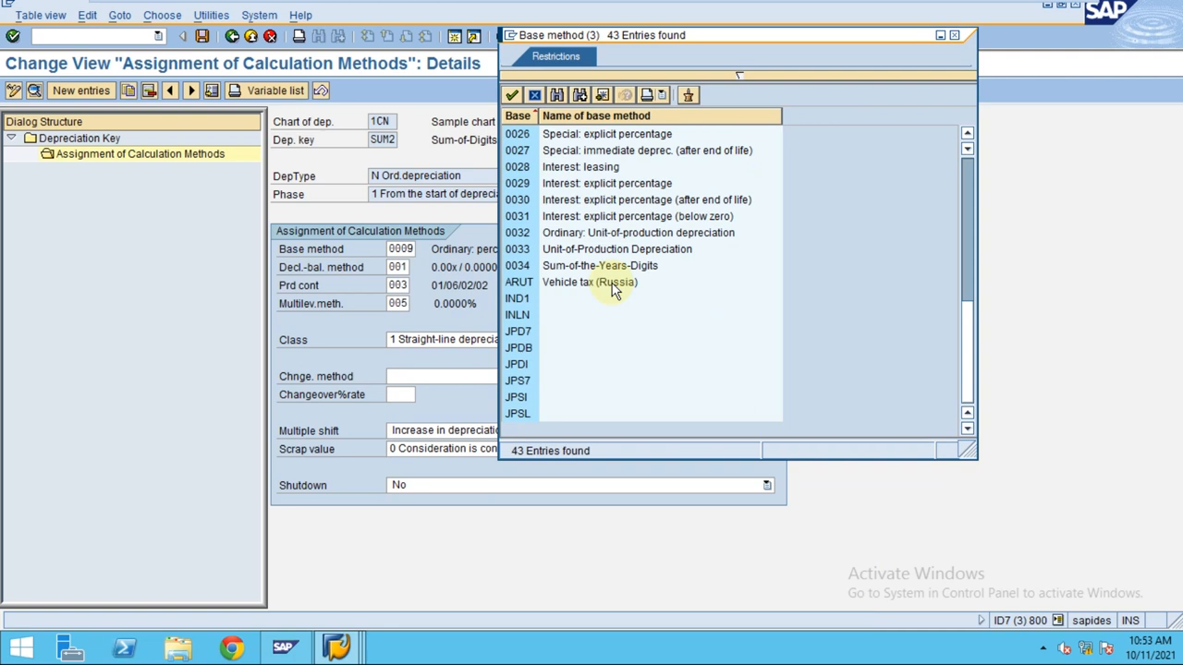
pyautogui.click(599, 265)
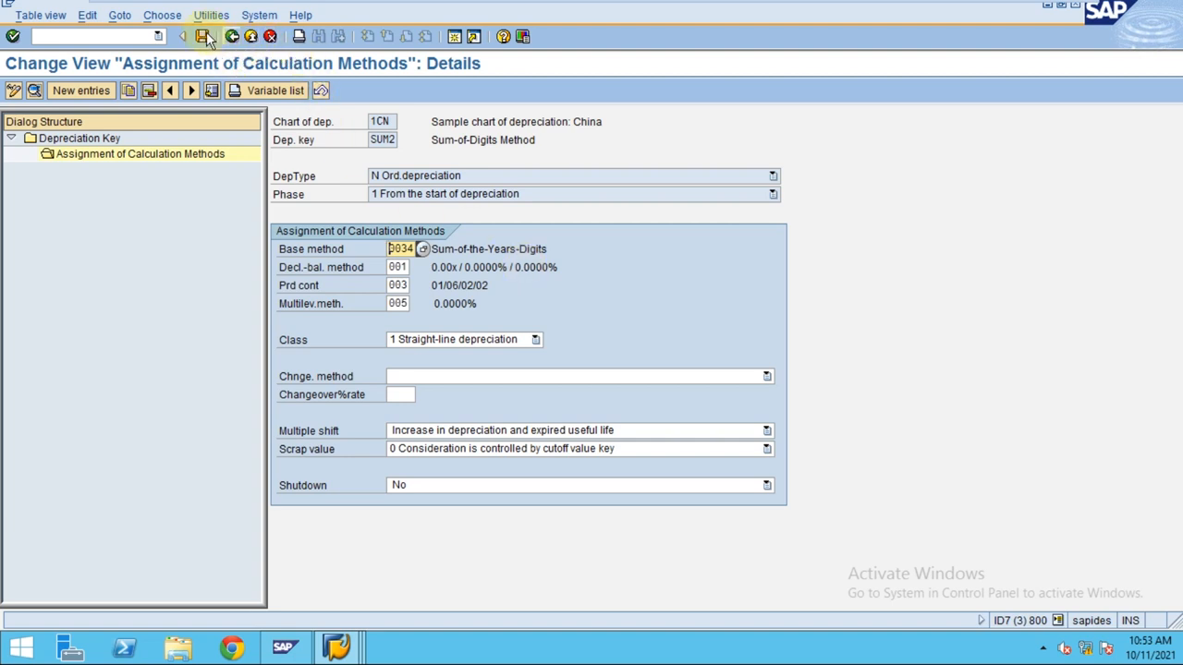
pyautogui.click(183, 36)
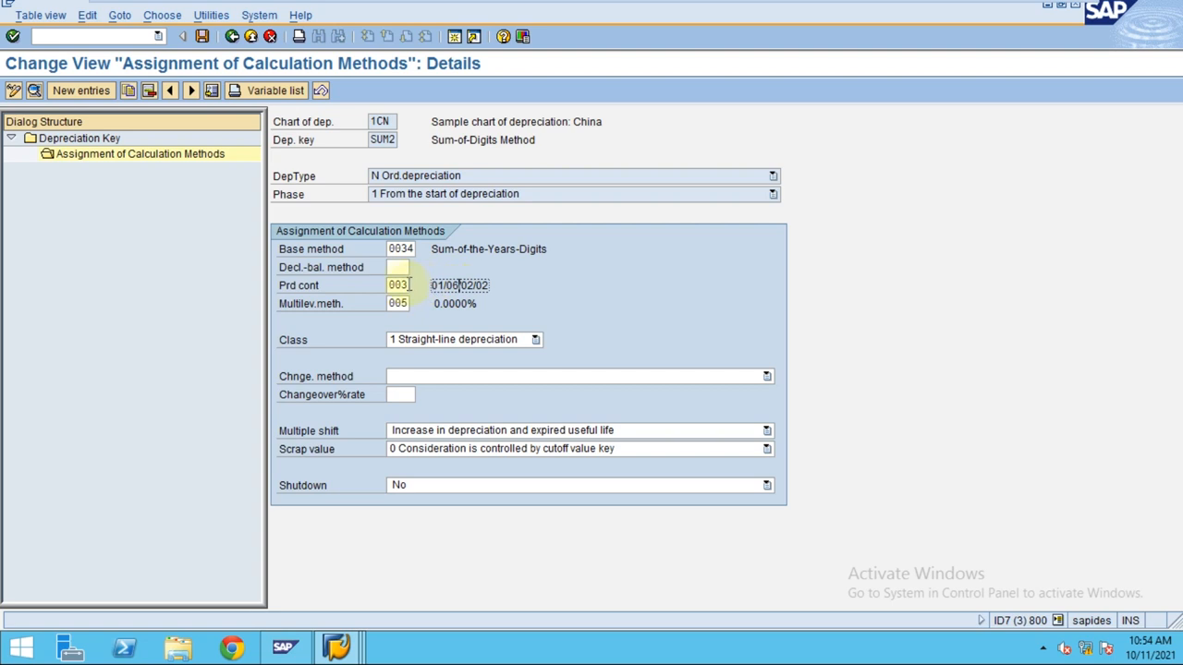
# Pick period control 003 and multilevel method SUM for ordinary depreciation
pyautogui.click(414, 284)
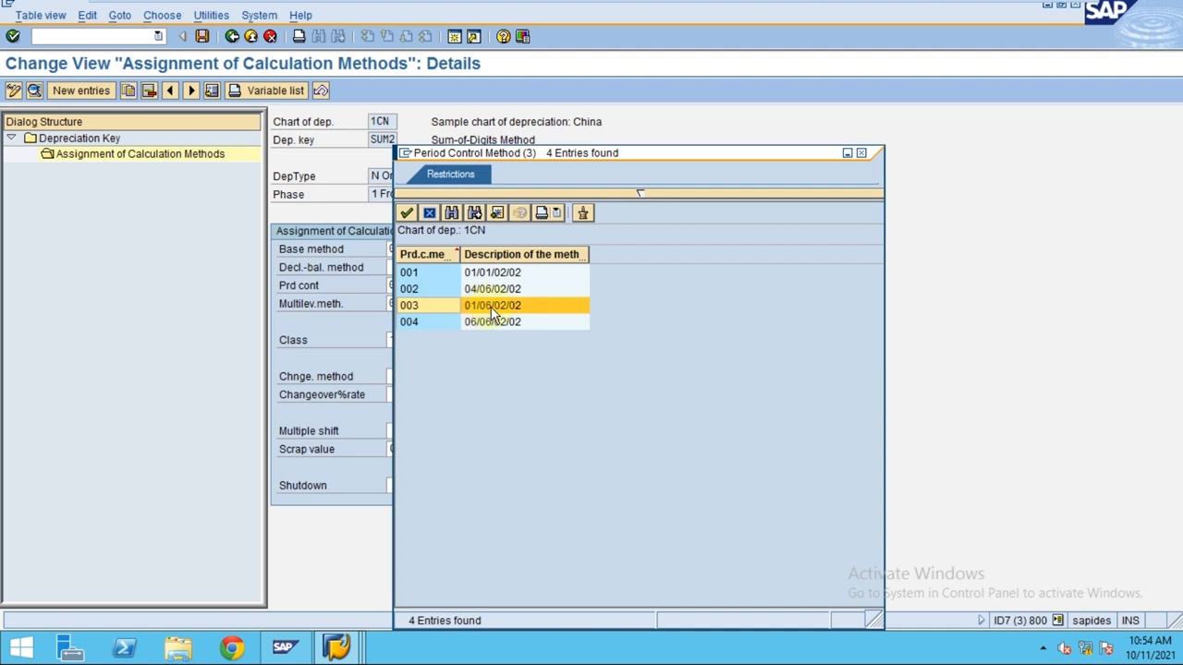
pyautogui.moveTo(511, 318)
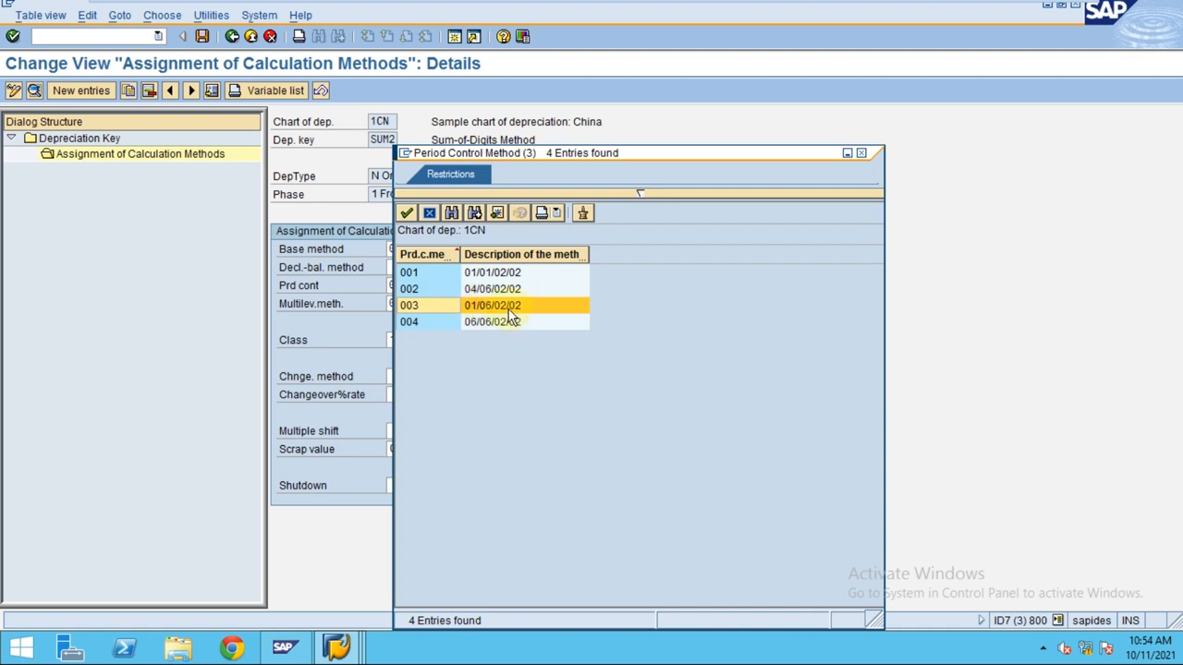
pyautogui.doubleClick(409, 305)
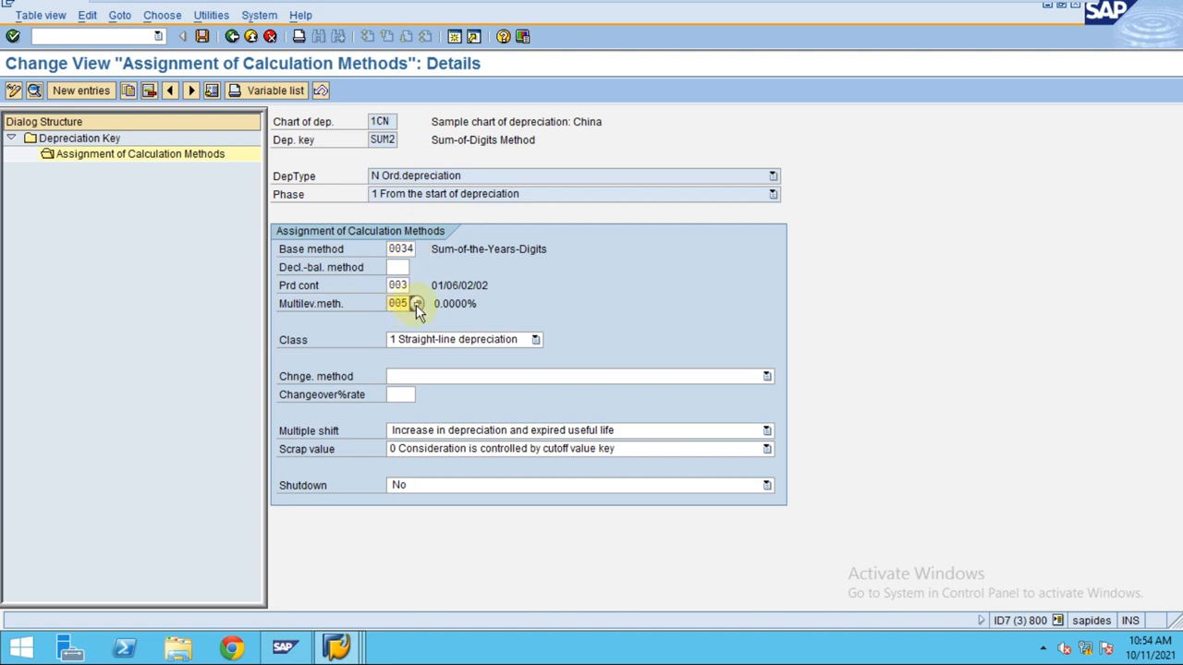
pyautogui.click(417, 304)
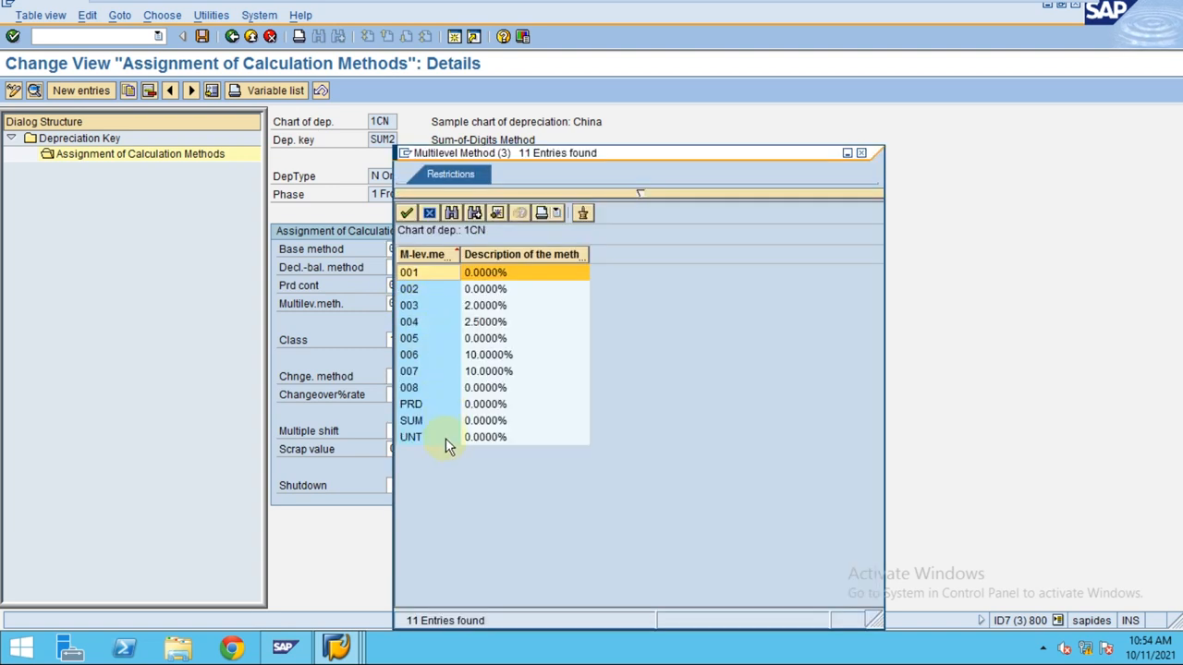
pyautogui.click(412, 421)
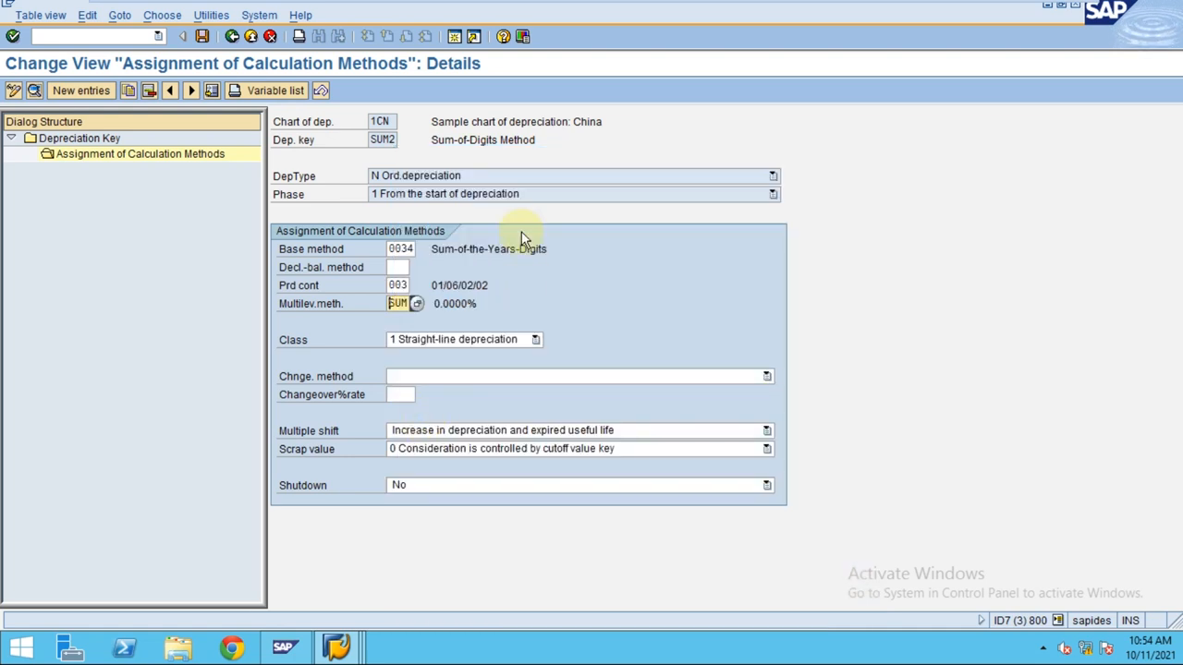
pyautogui.click(399, 248)
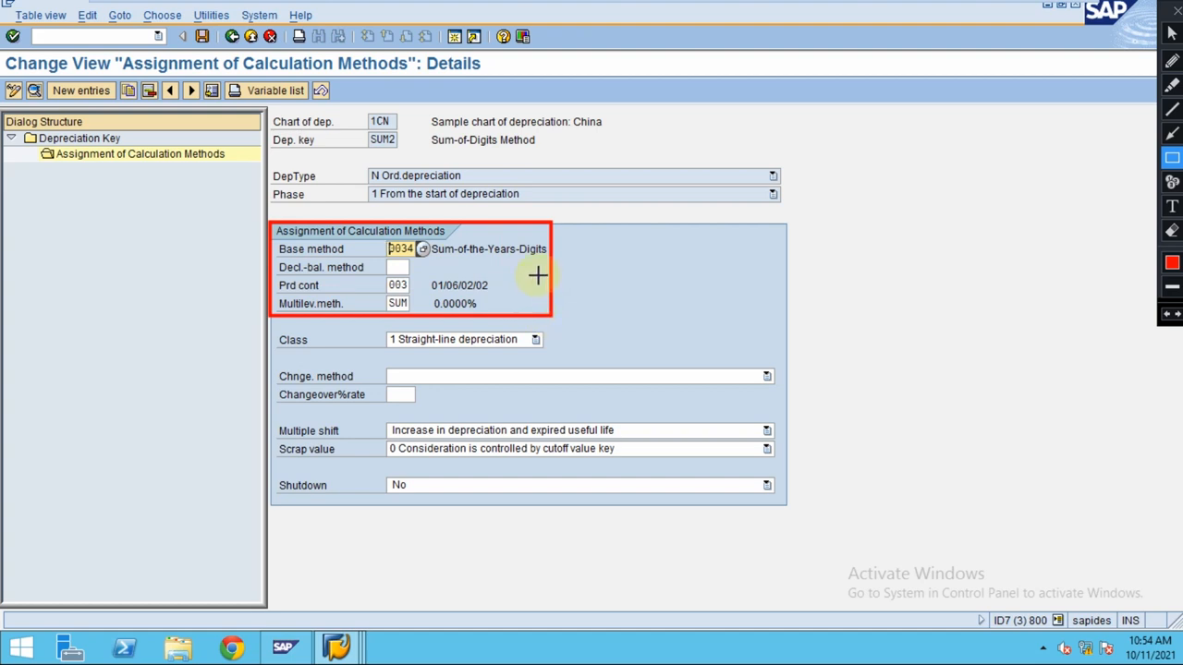
pyautogui.moveTo(278, 266)
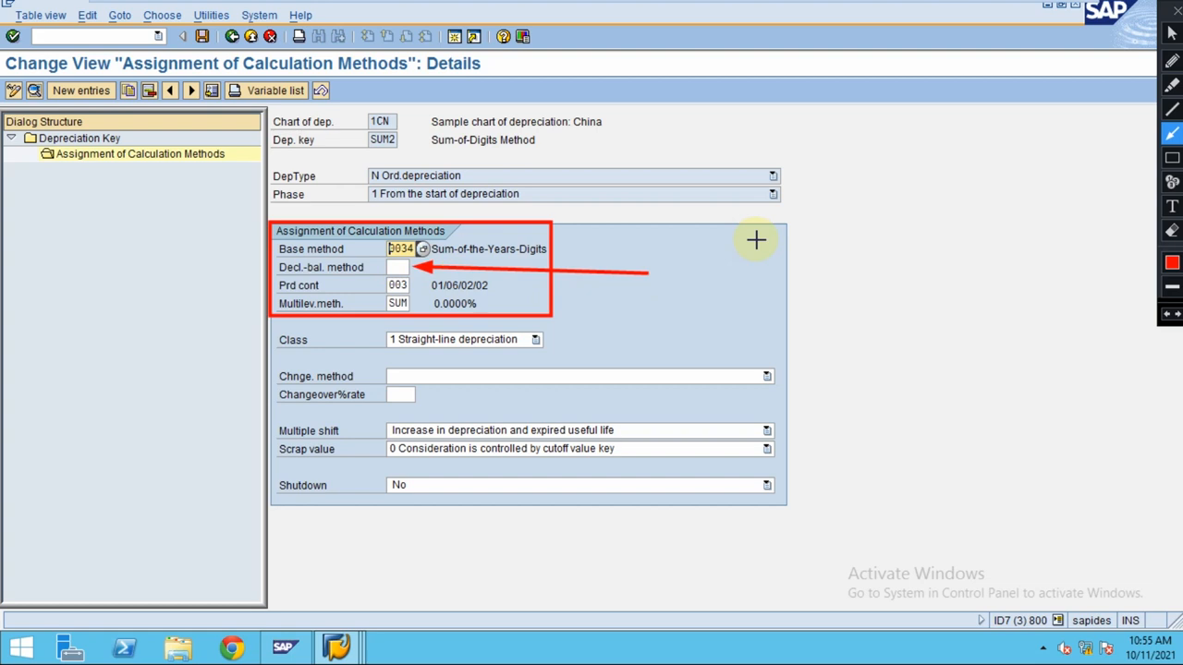
pyautogui.moveTo(369, 281)
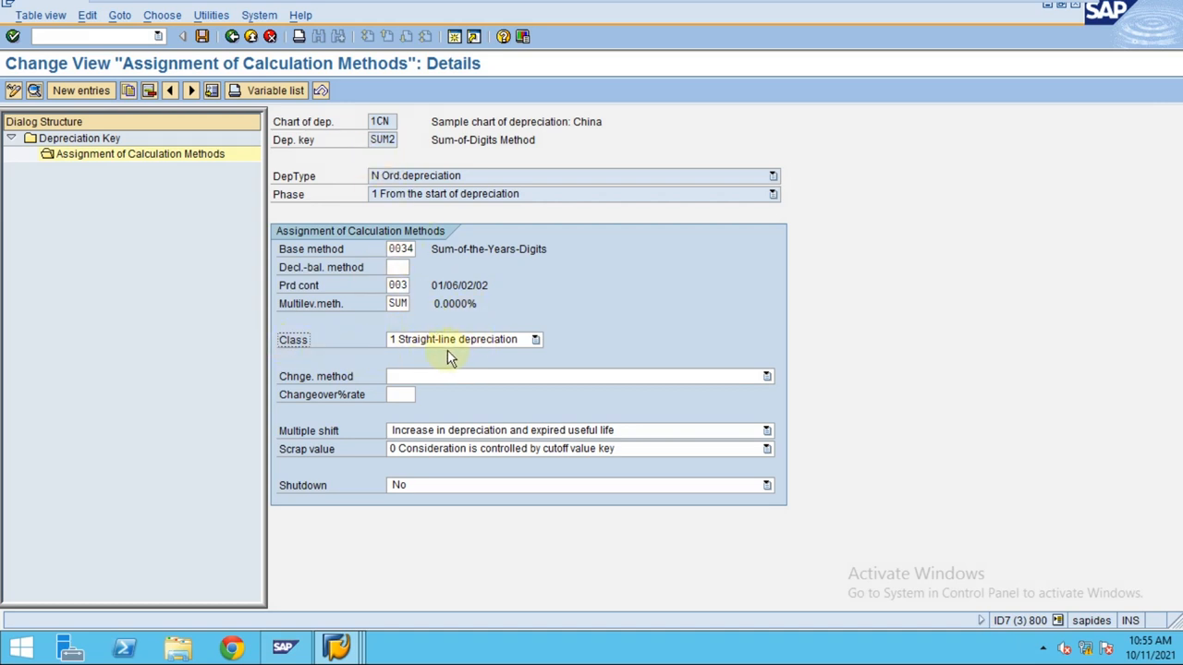
# Set class to 3 Other depreciation, keep the multiple shift option, and save SUM2
pyautogui.click(535, 339)
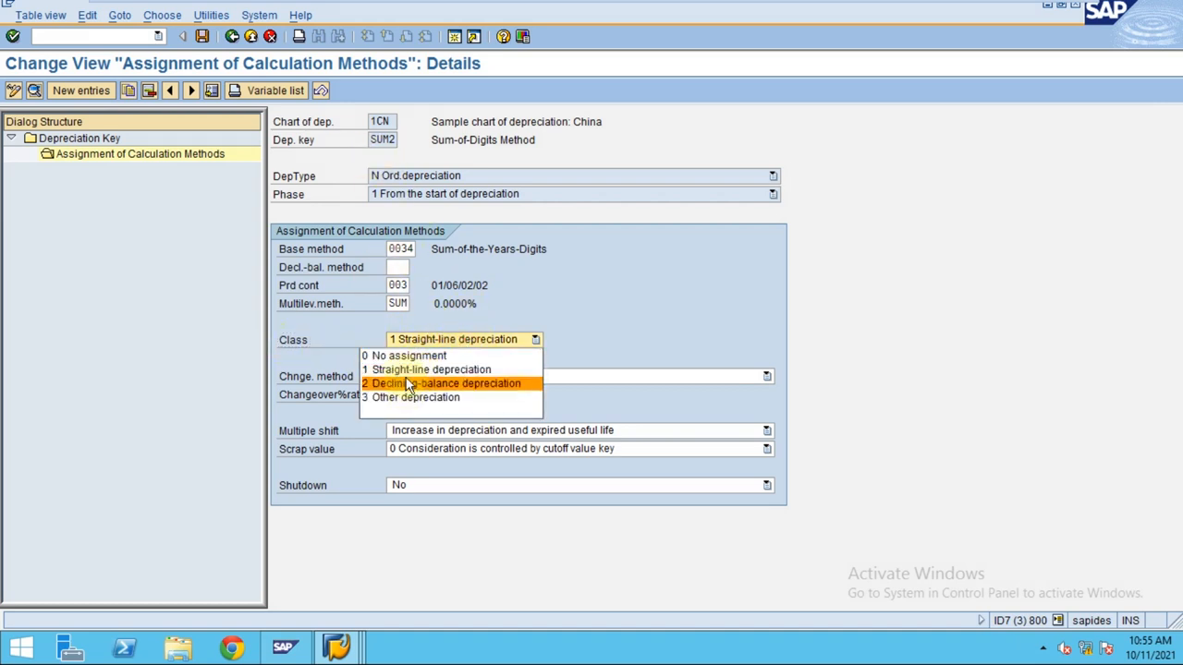
pyautogui.moveTo(428, 369)
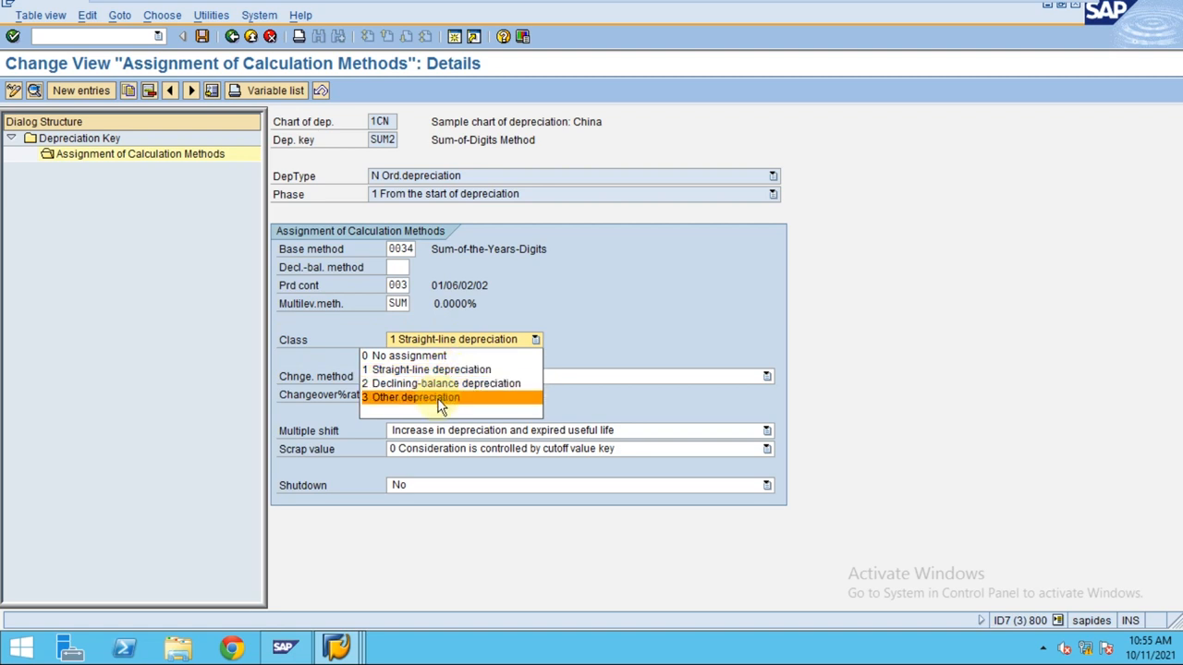
pyautogui.click(414, 398)
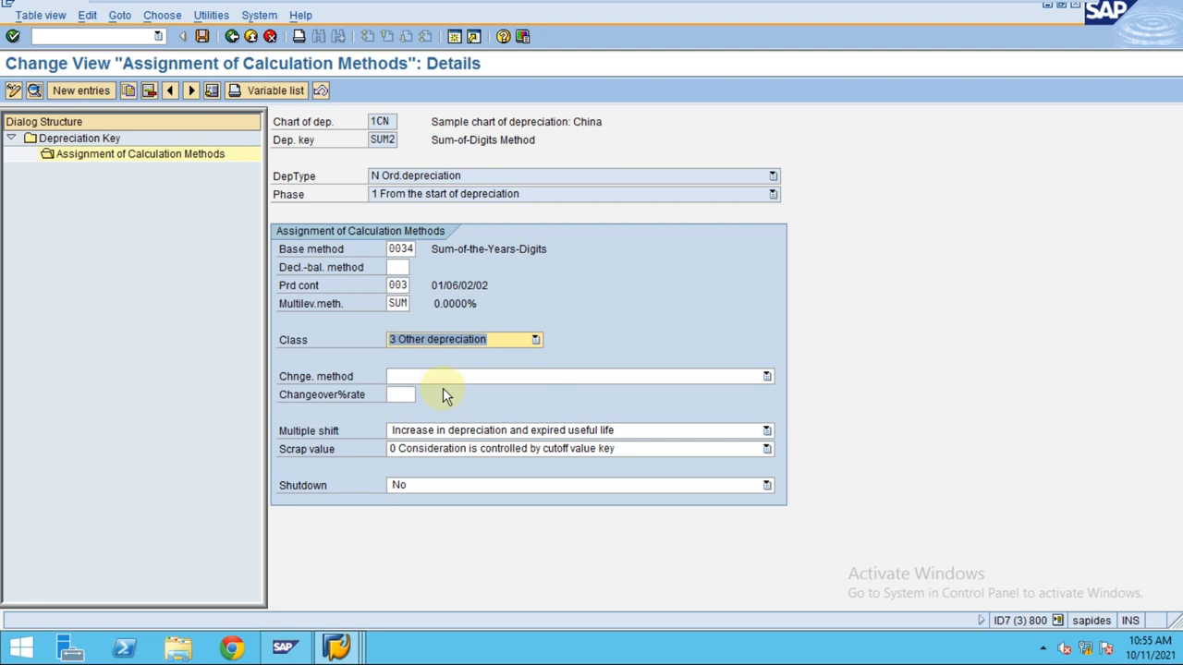
pyautogui.click(766, 430)
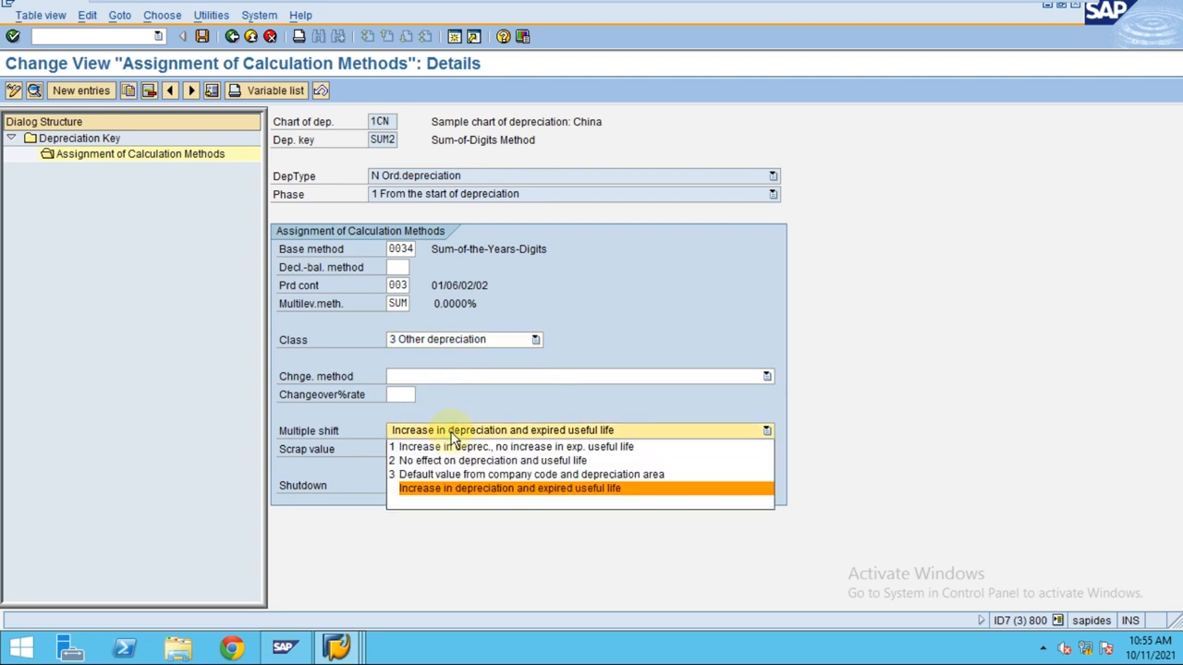
pyautogui.click(510, 488)
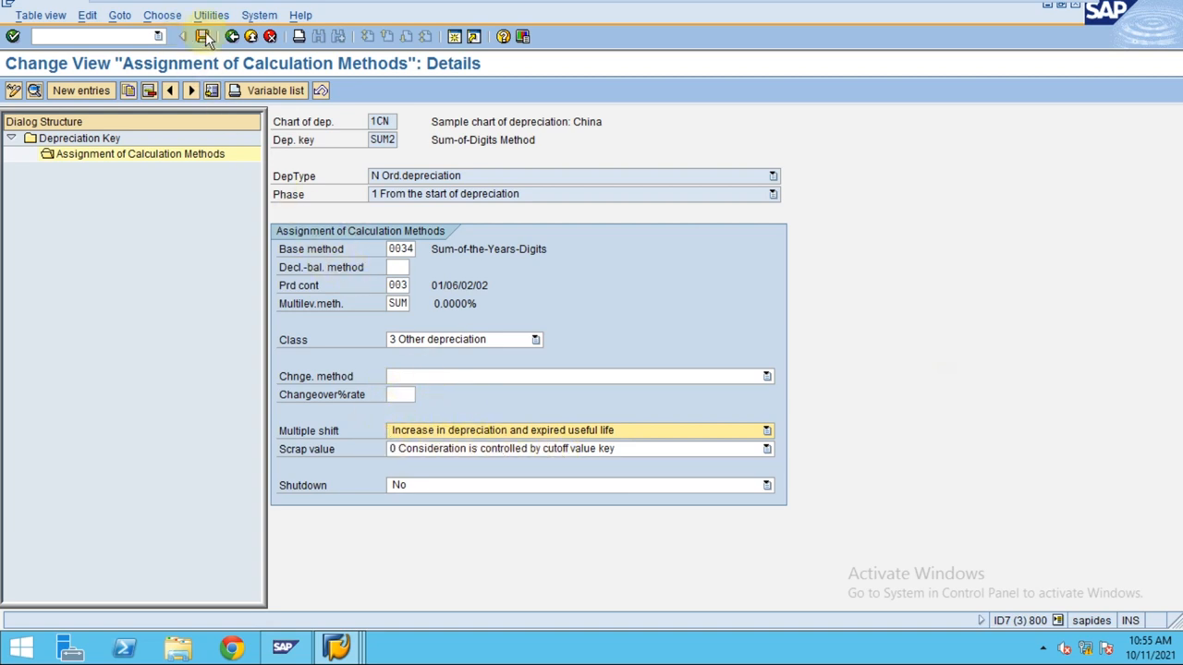
pyautogui.click(206, 36)
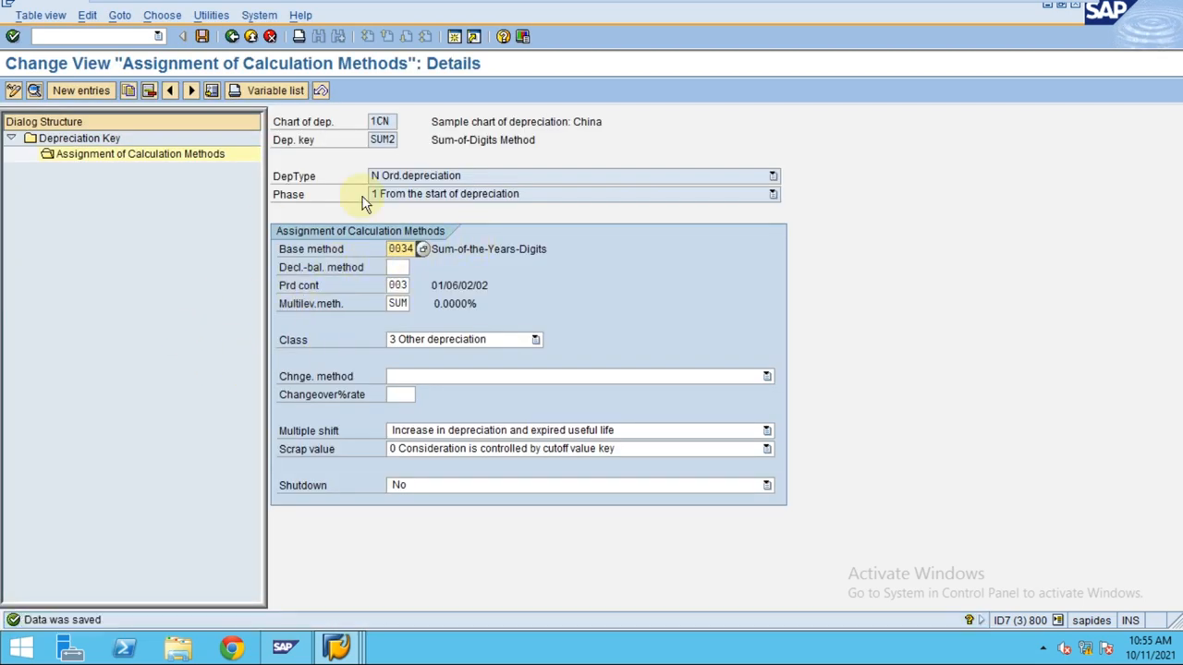
pyautogui.moveTo(364, 267)
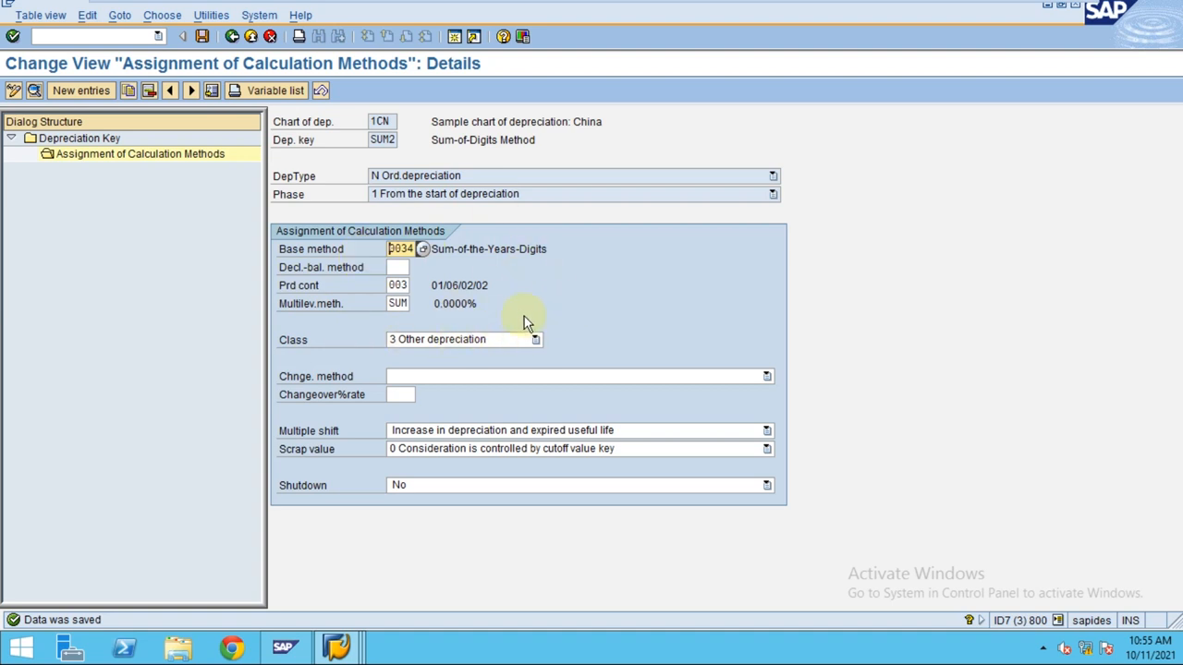
pyautogui.moveTo(873, 236)
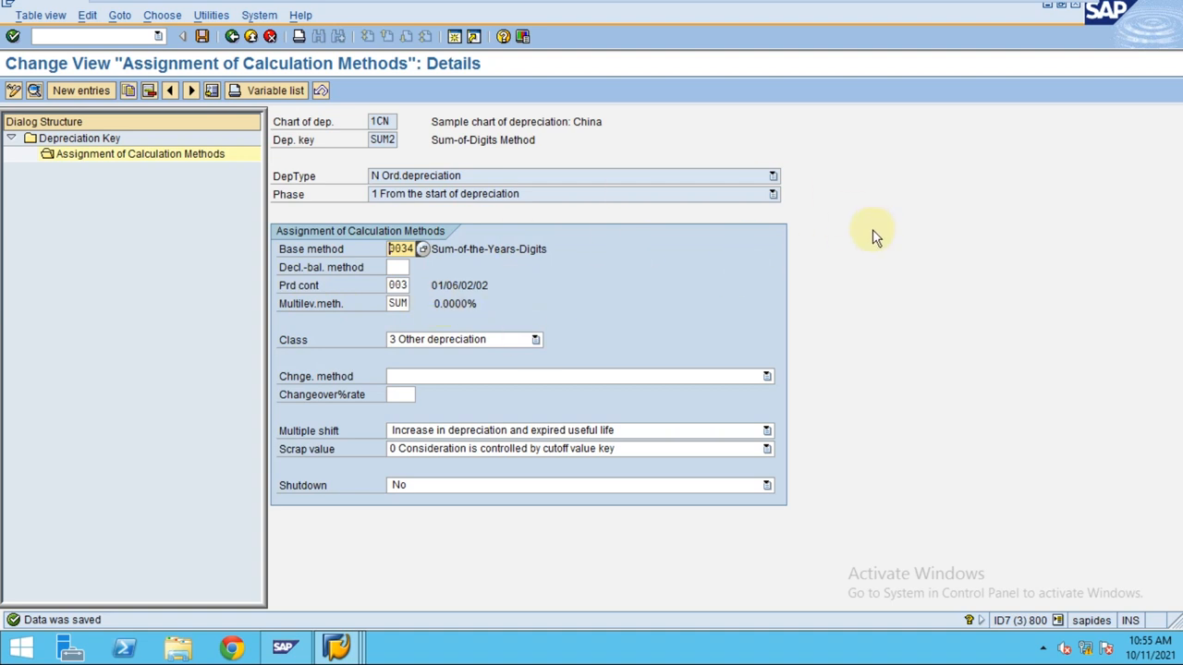
pyautogui.moveTo(642, 267)
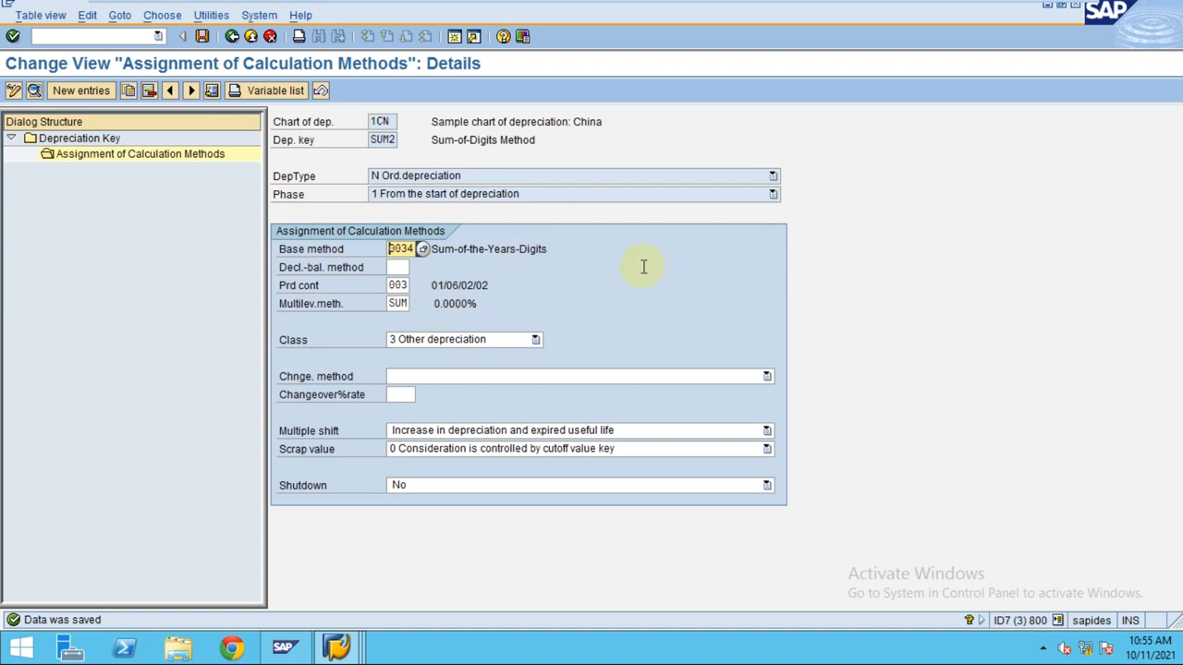
pyautogui.moveTo(641, 261)
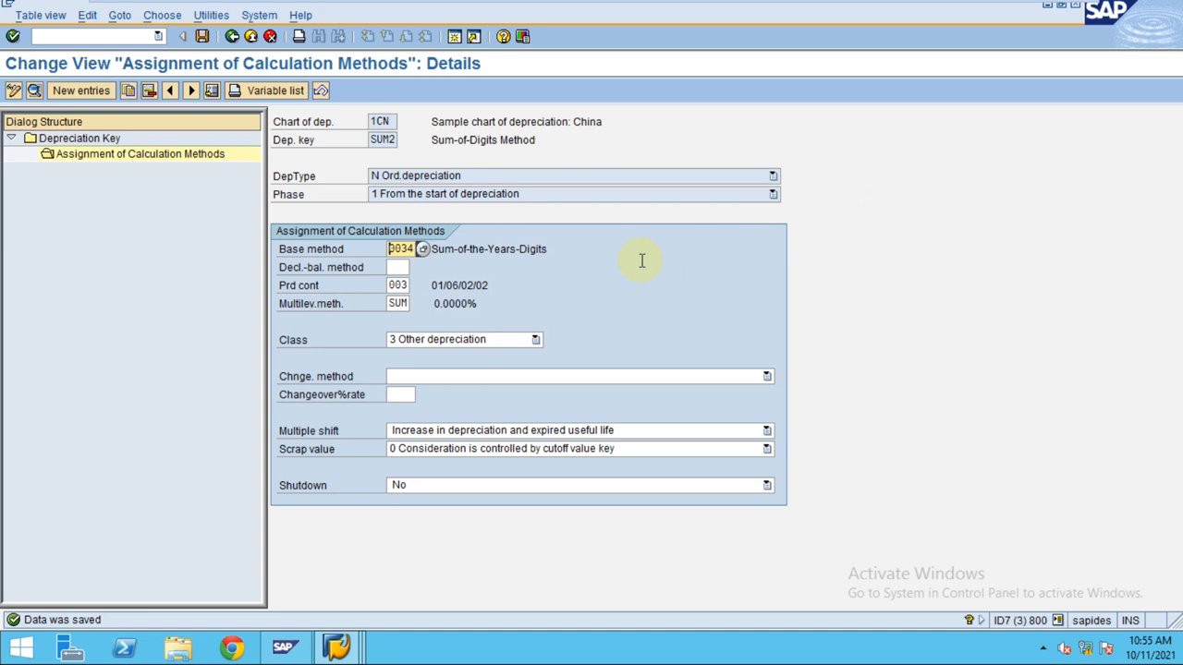
pyautogui.moveTo(536, 261)
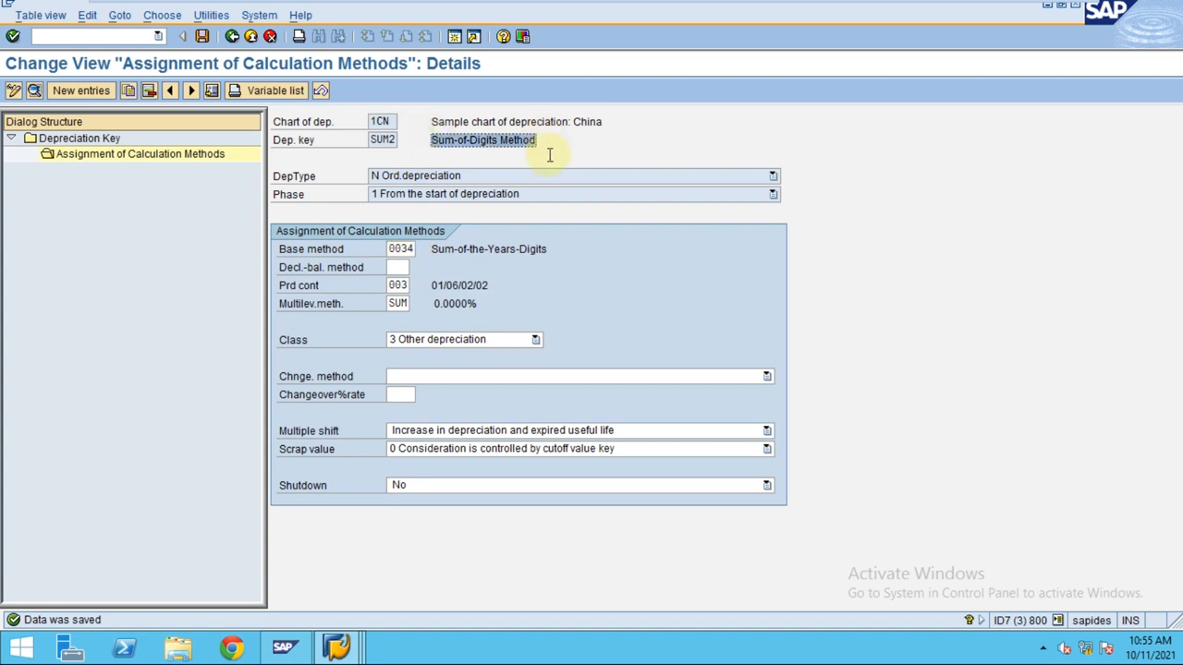
pyautogui.moveTo(564, 215)
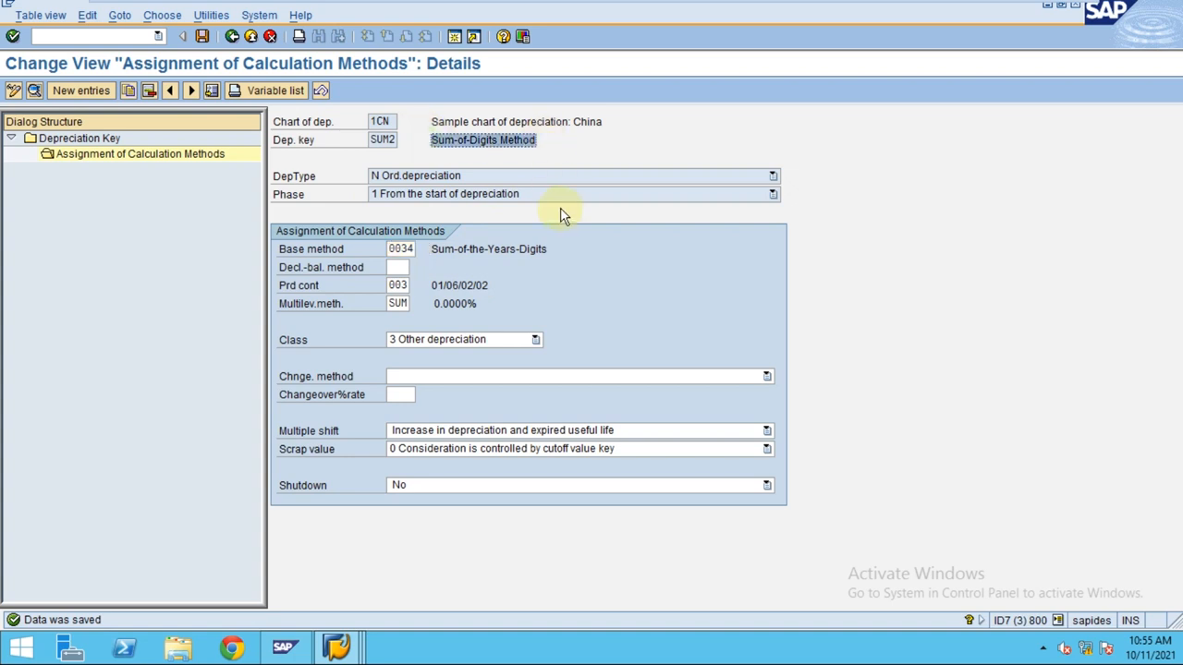